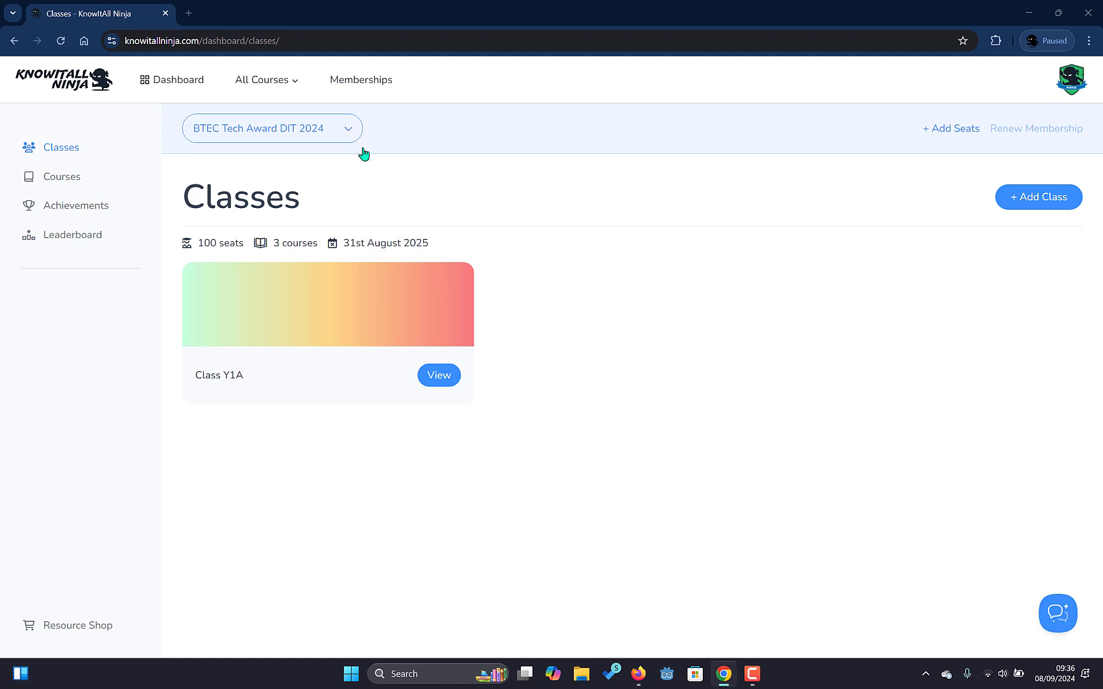
Step: Open the membership course list showing OCR GCSE Computer Science 2024 and BTEC Tech Award DIT 2024
{"action": "left_click", "coordinate": [272, 128]}
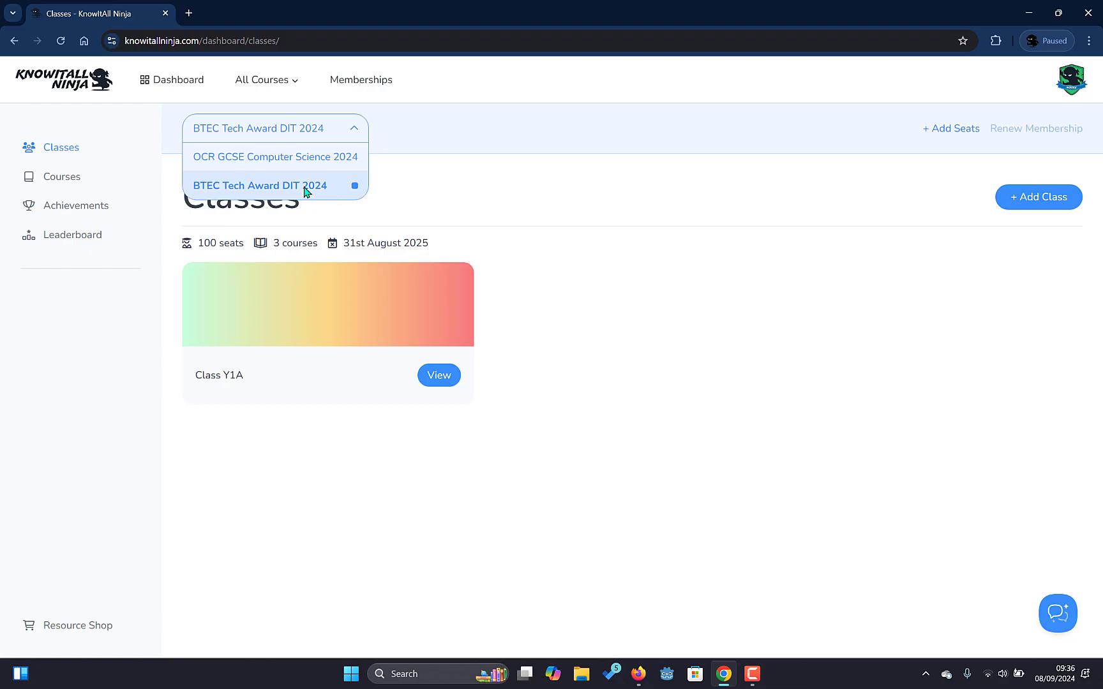
{"action": "mouse_move", "coordinate": [317, 190]}
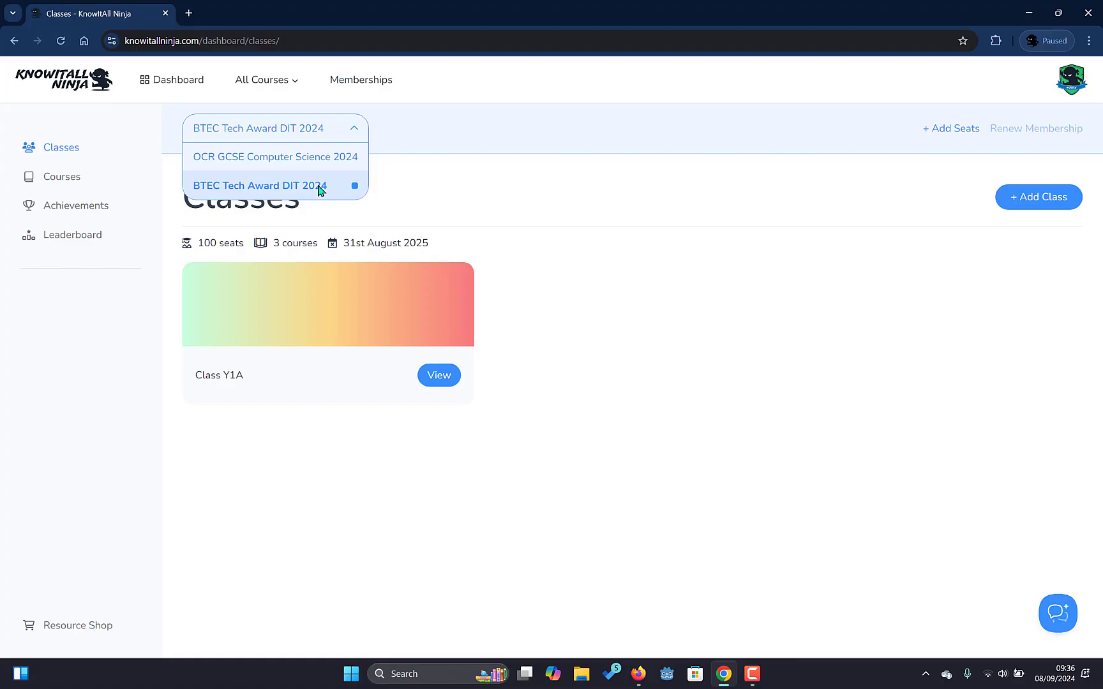
{"action": "mouse_move", "coordinate": [275, 157]}
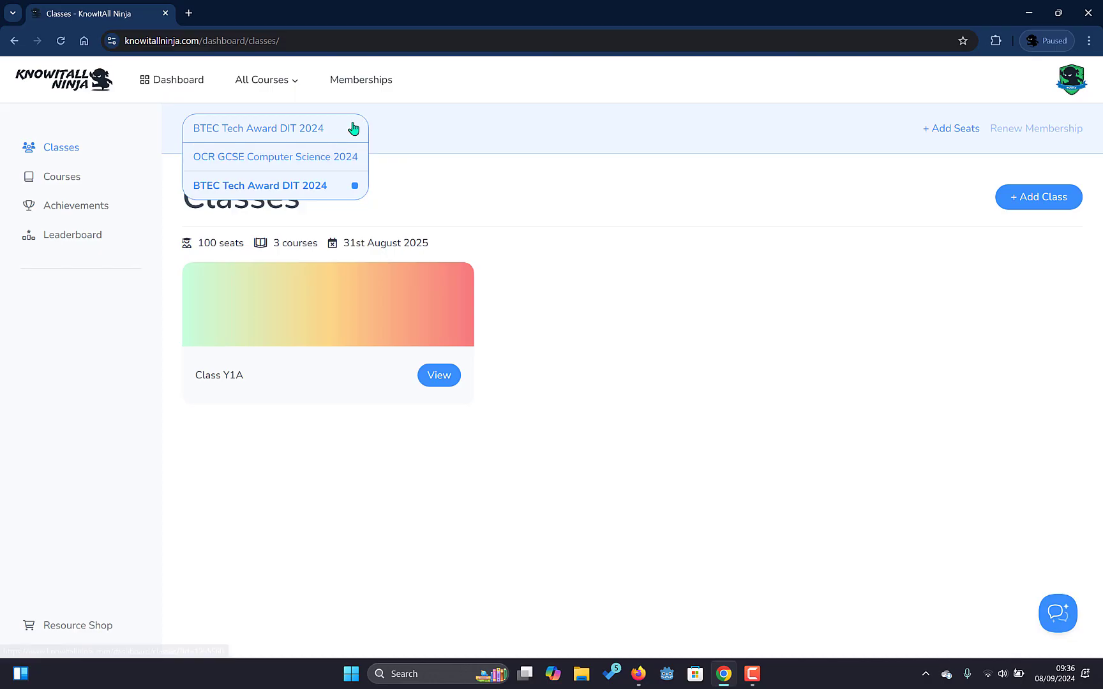
Step: Dismiss the course list and stay on BTEC Tech Award DIT 2024 with Class Y1A
{"action": "left_click", "coordinate": [271, 128]}
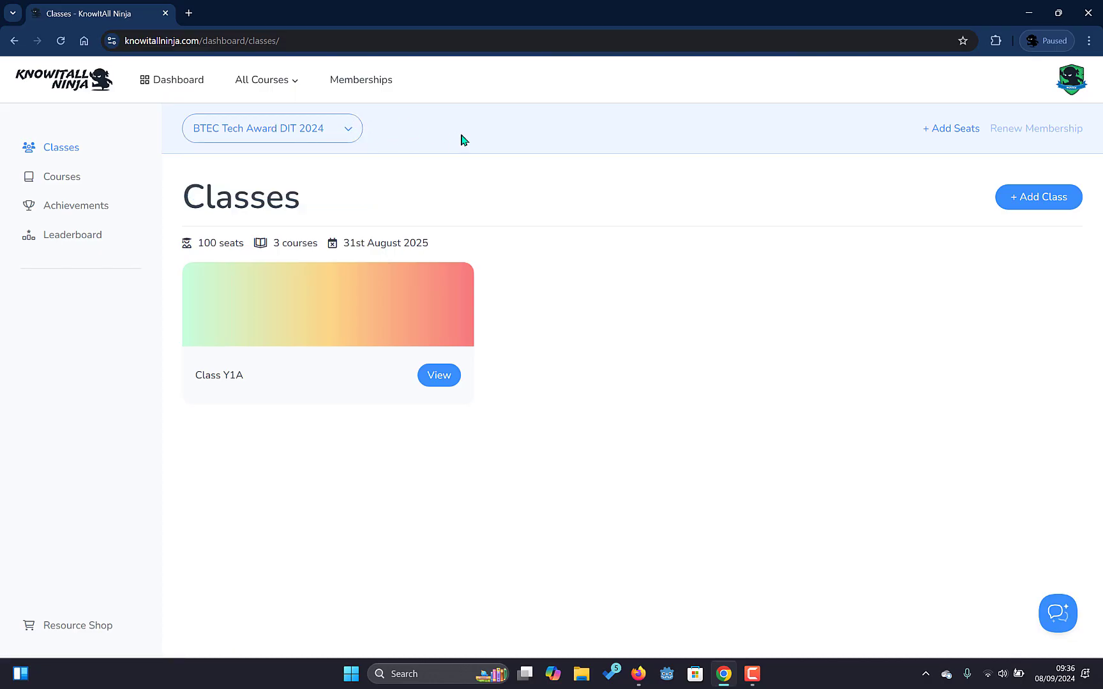
{"action": "mouse_move", "coordinate": [697, 146]}
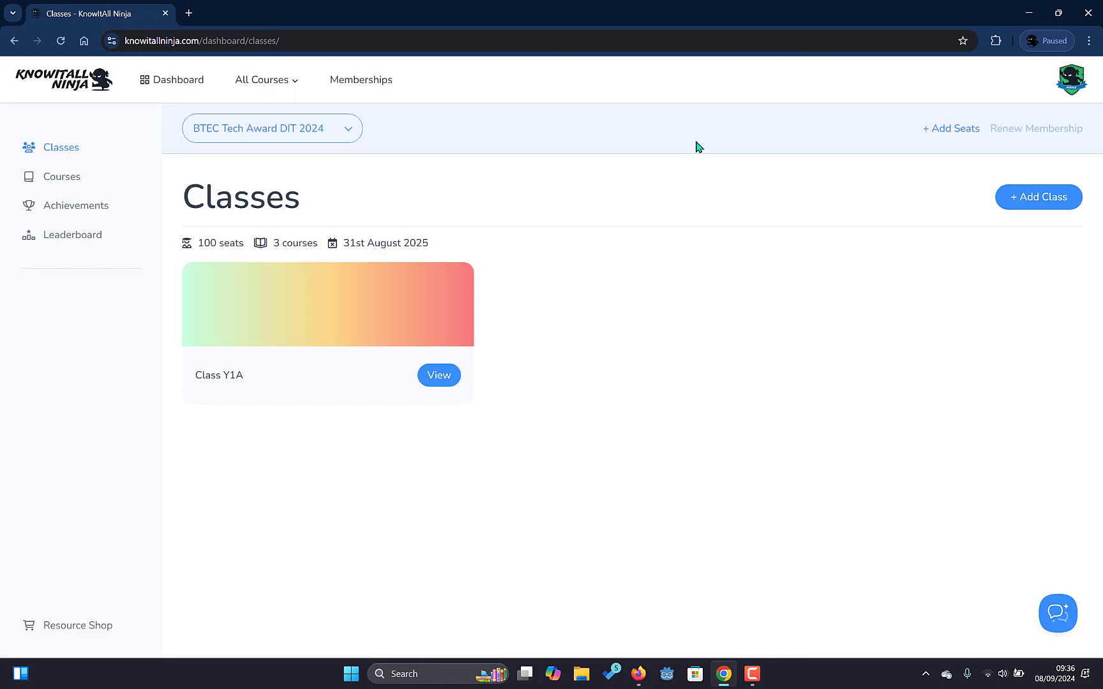
{"action": "mouse_move", "coordinate": [868, 143]}
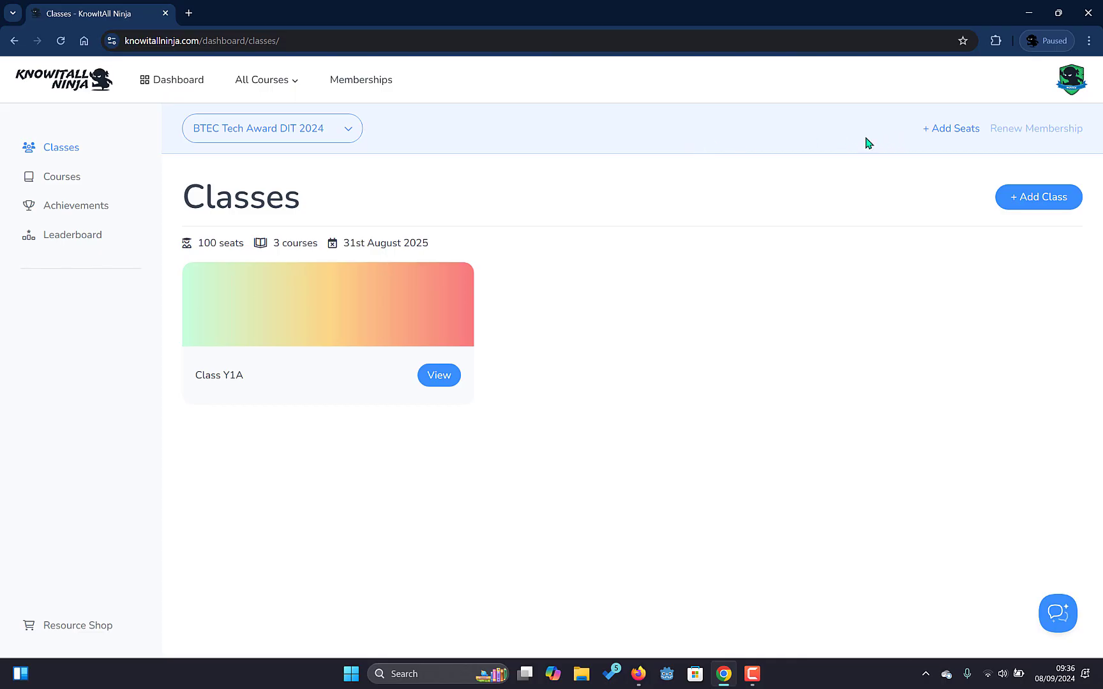
{"action": "mouse_move", "coordinate": [951, 129]}
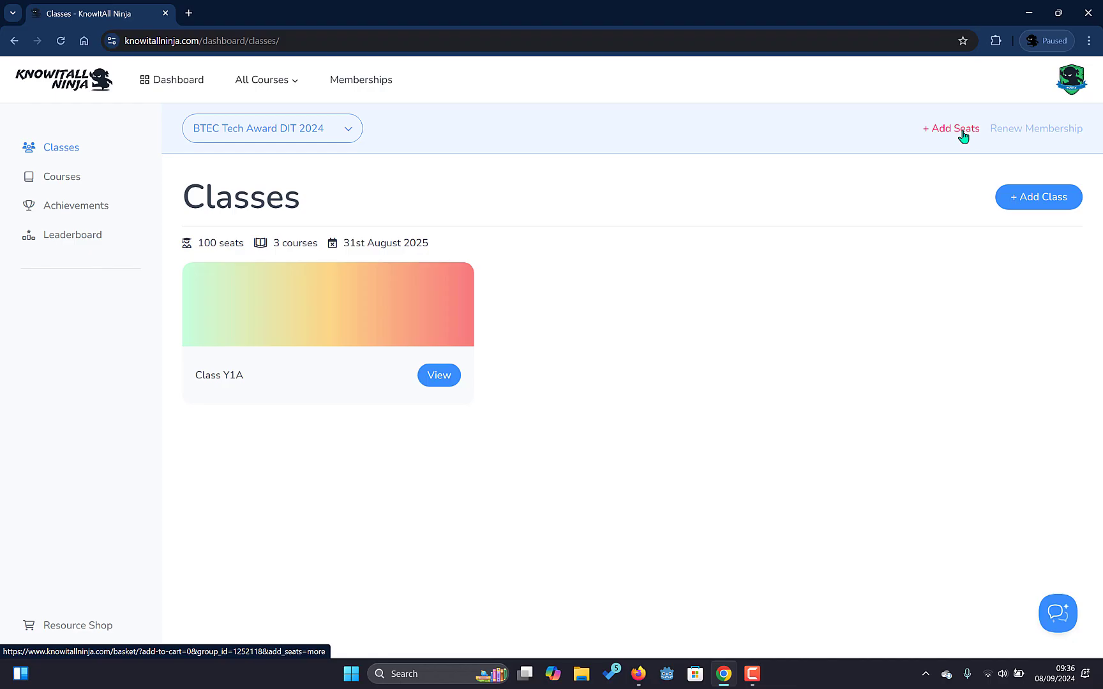
{"action": "mouse_move", "coordinate": [207, 255]}
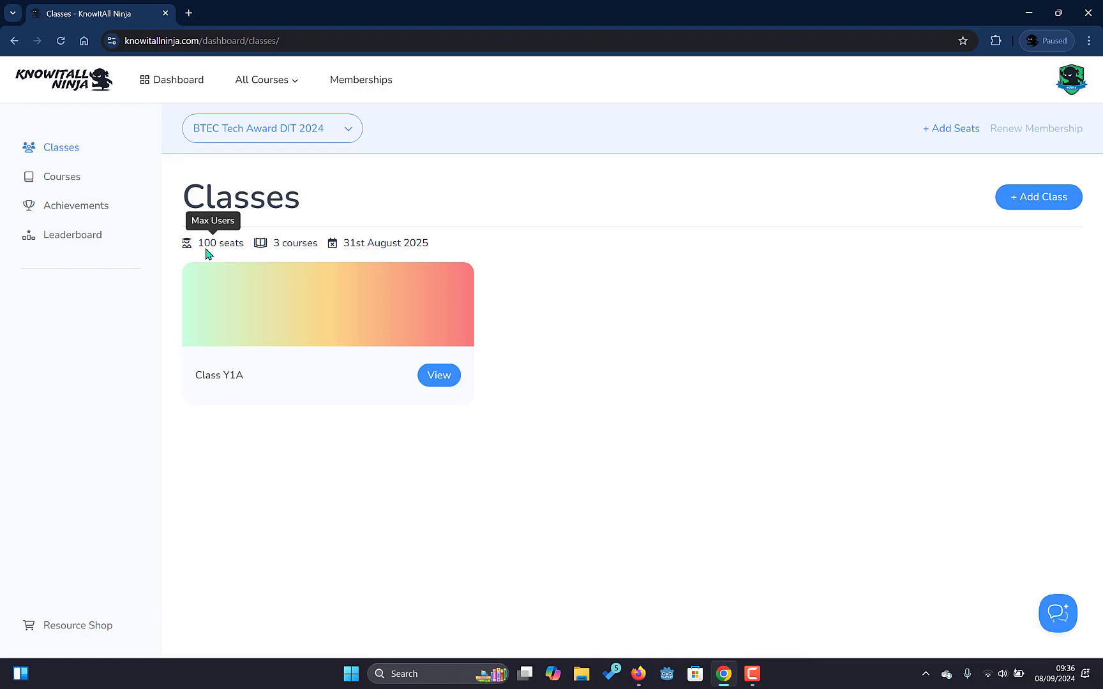
{"action": "mouse_move", "coordinate": [212, 252]}
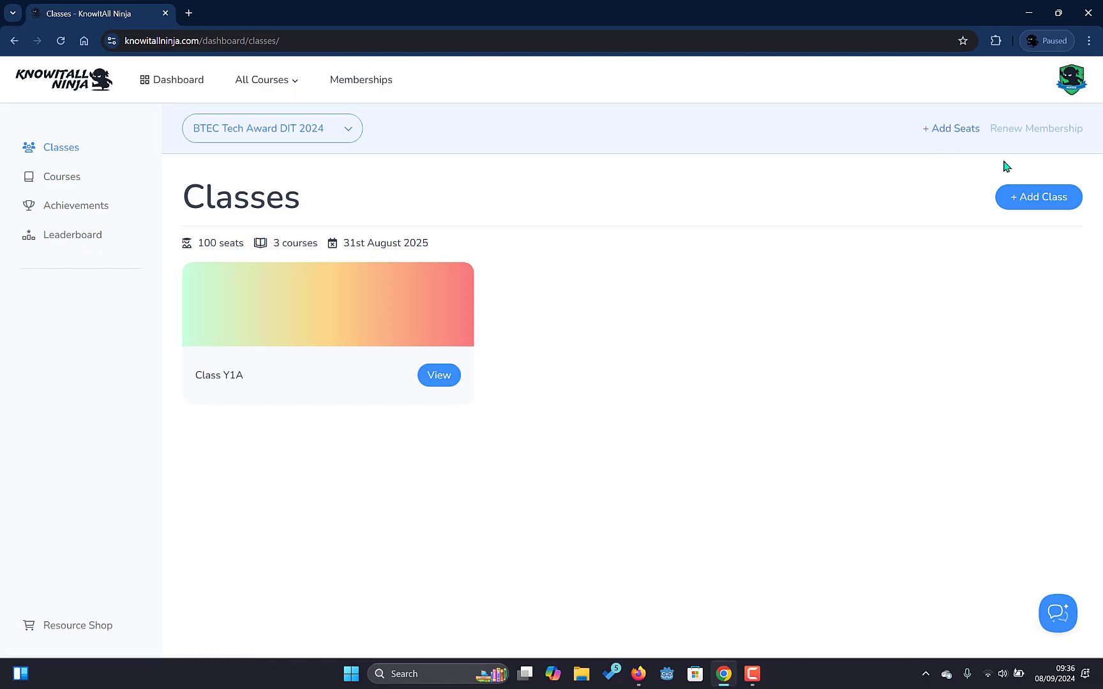
{"action": "mouse_move", "coordinate": [1034, 129]}
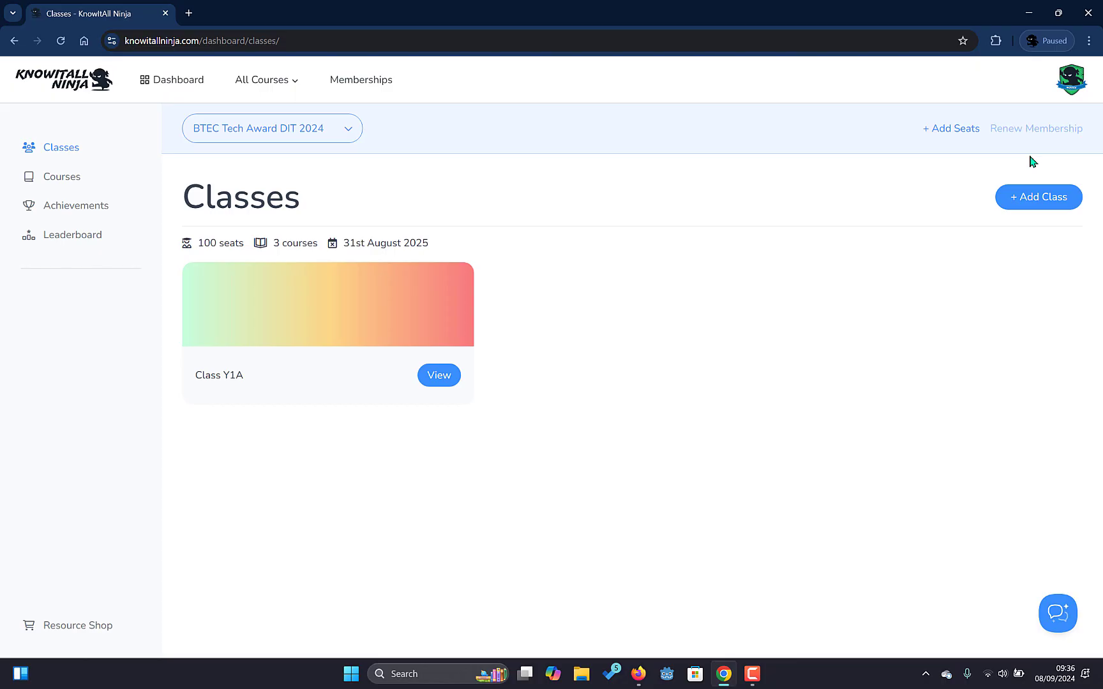
{"action": "mouse_move", "coordinate": [670, 213]}
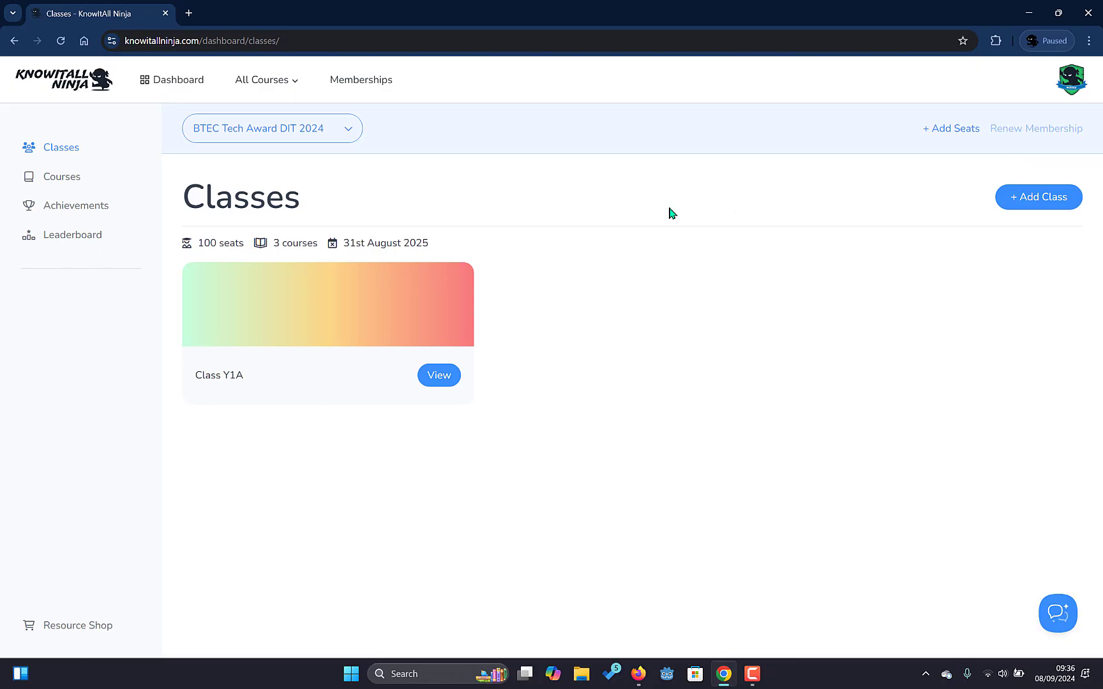
{"action": "mouse_move", "coordinate": [345, 192]}
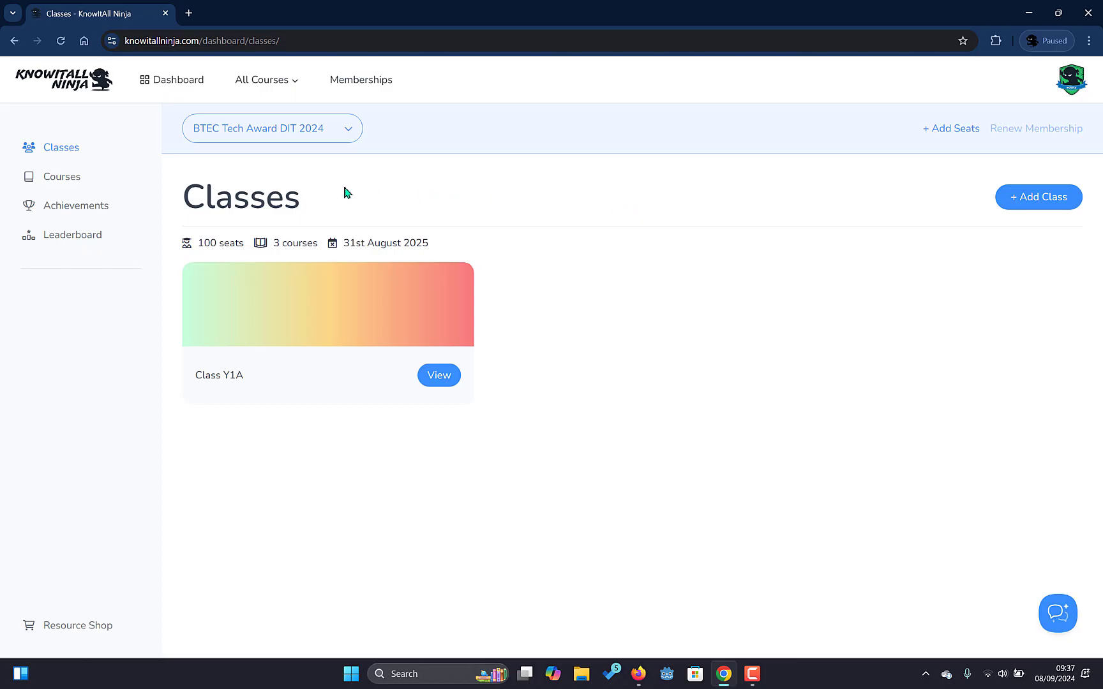
{"action": "mouse_move", "coordinate": [388, 202]}
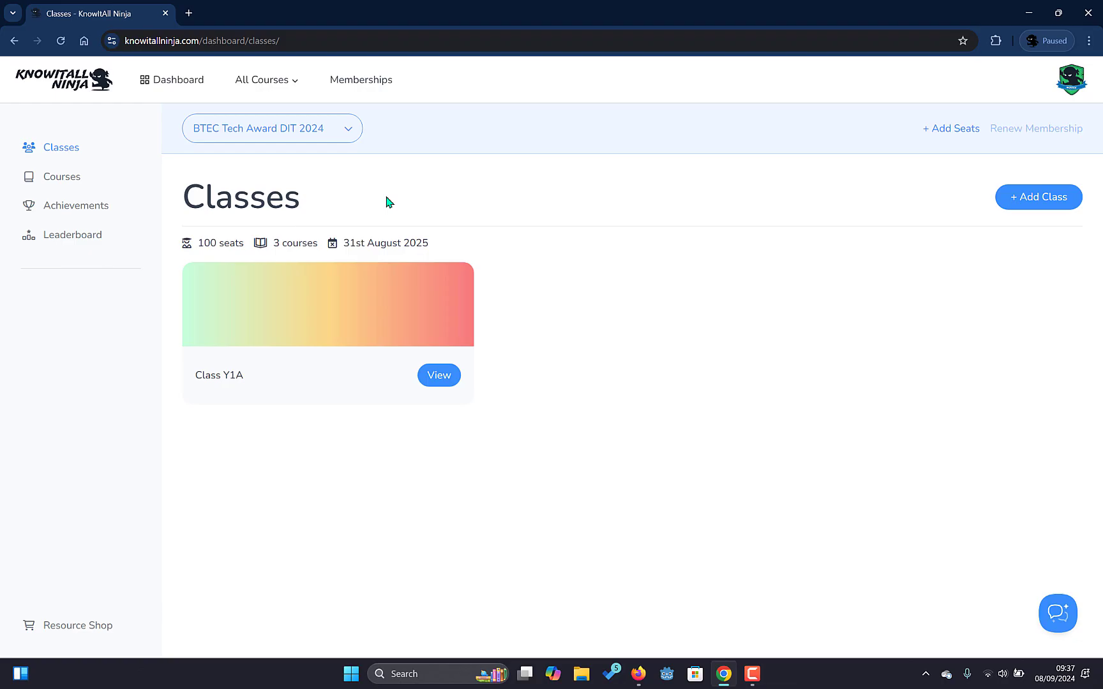
{"action": "mouse_move", "coordinate": [532, 296]}
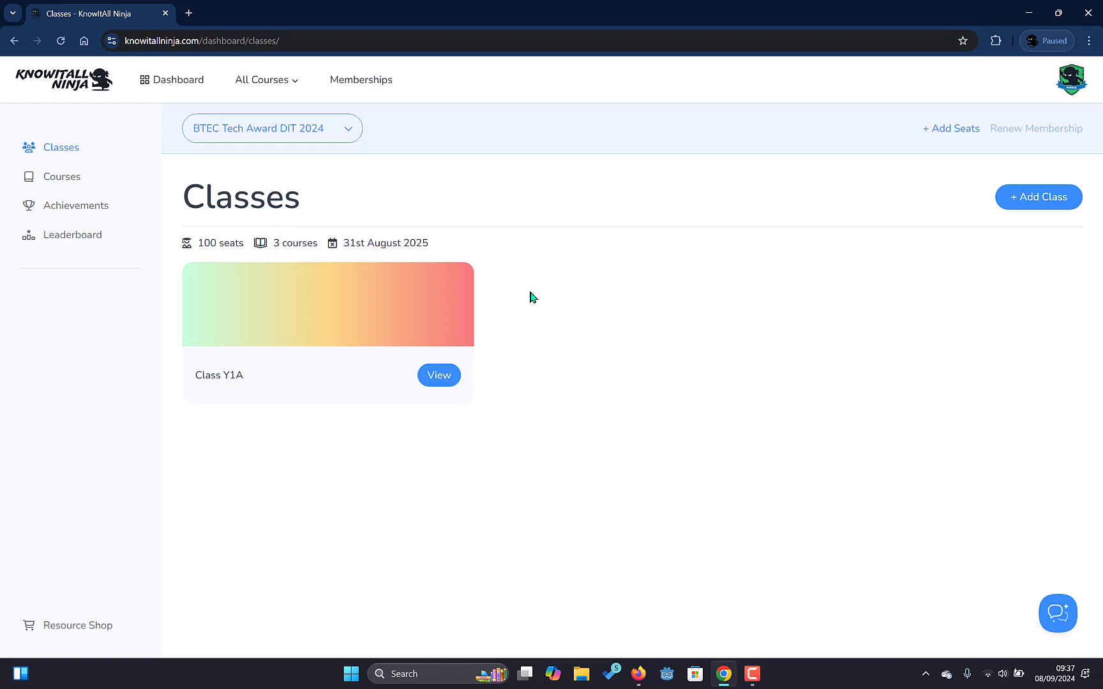
{"action": "mouse_move", "coordinate": [366, 169]}
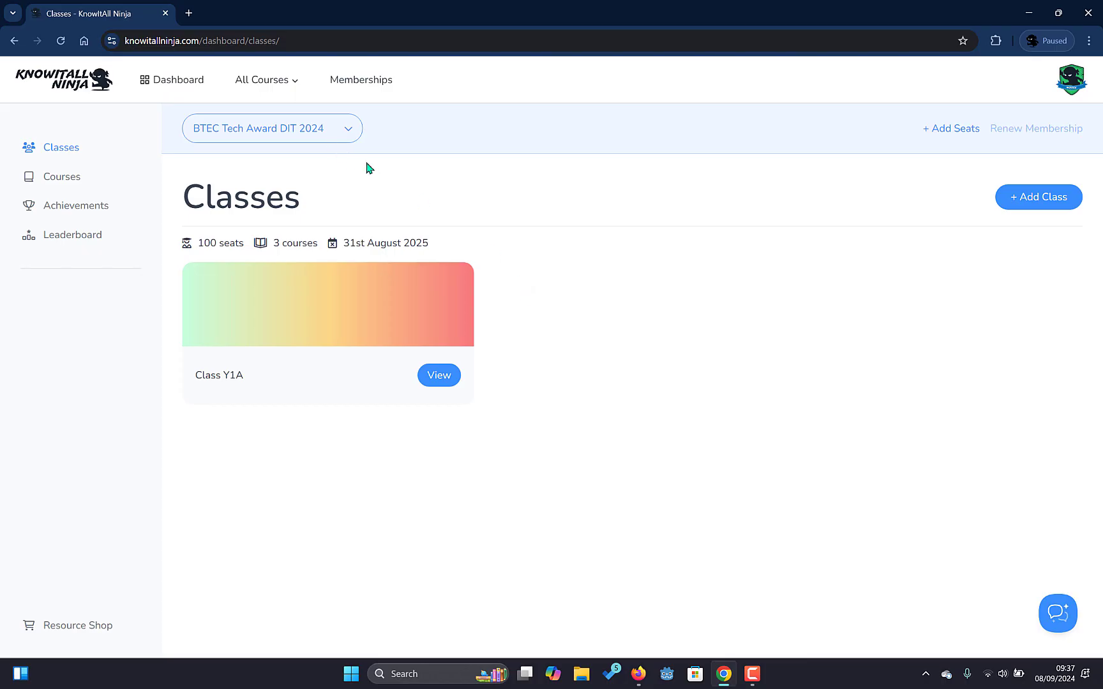
Step: Switch to OCR GCSE Computer Science 2024 to see its empty classes, then reopen the course list
{"action": "left_click", "coordinate": [271, 129]}
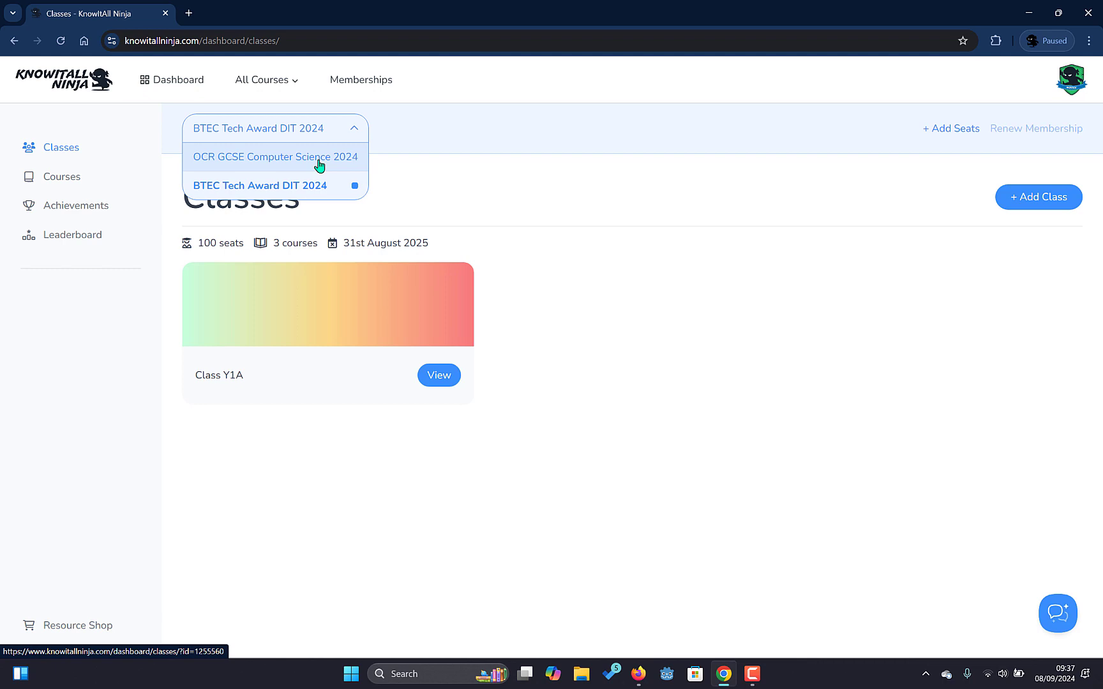
{"action": "left_click", "coordinate": [276, 157]}
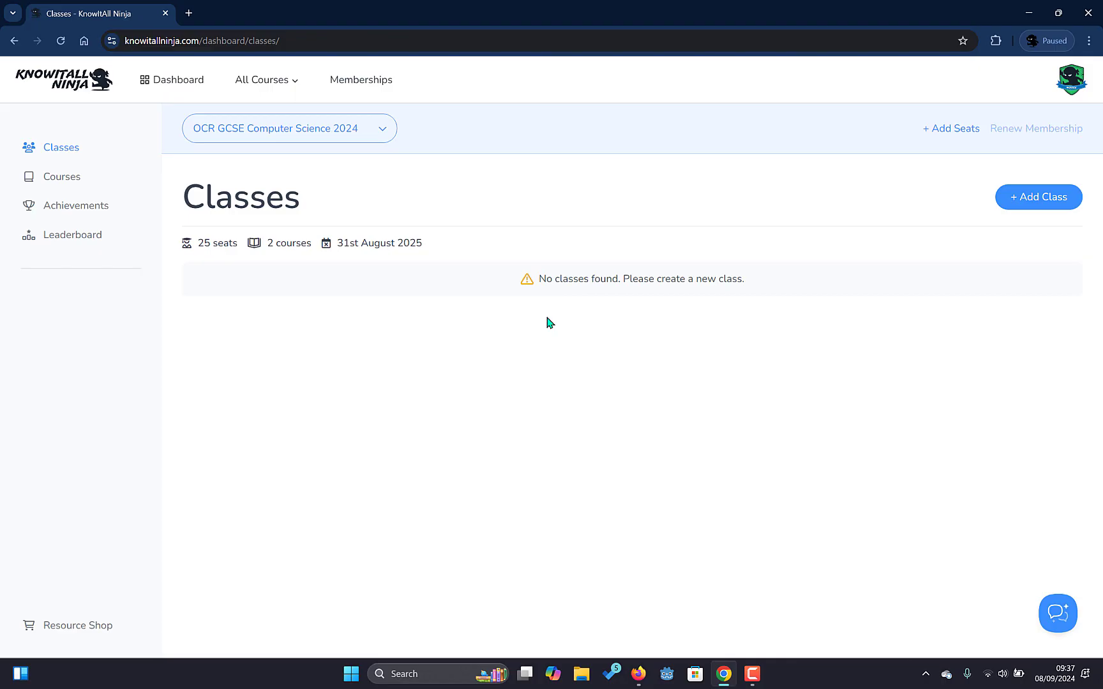
{"action": "mouse_move", "coordinate": [411, 132]}
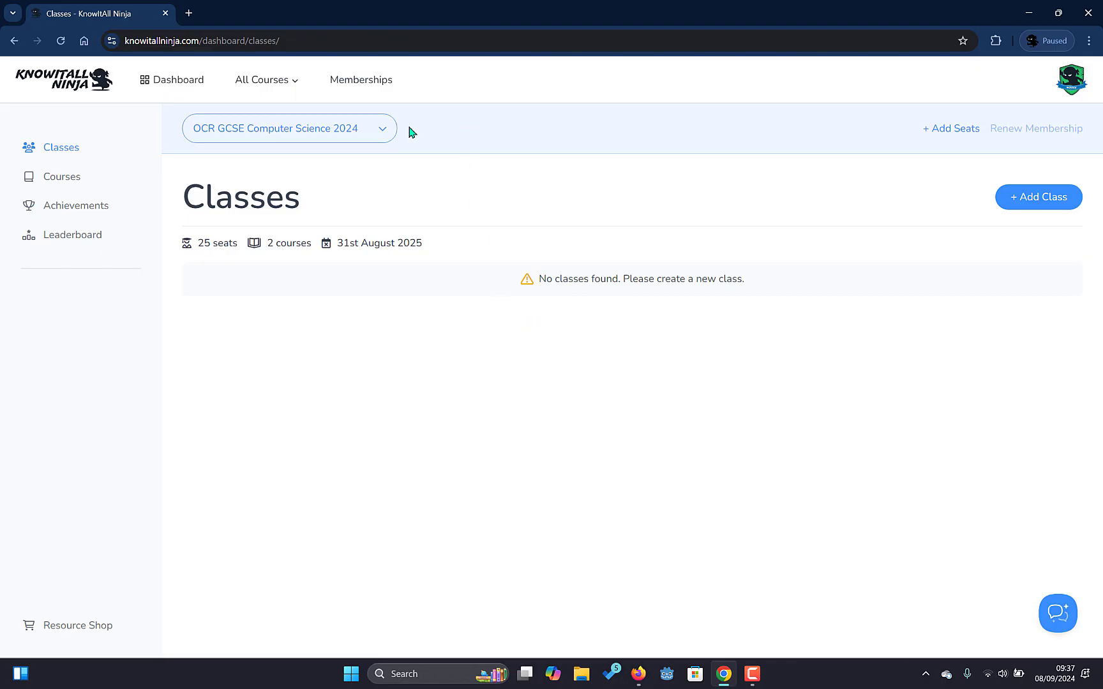
{"action": "left_click", "coordinate": [288, 129]}
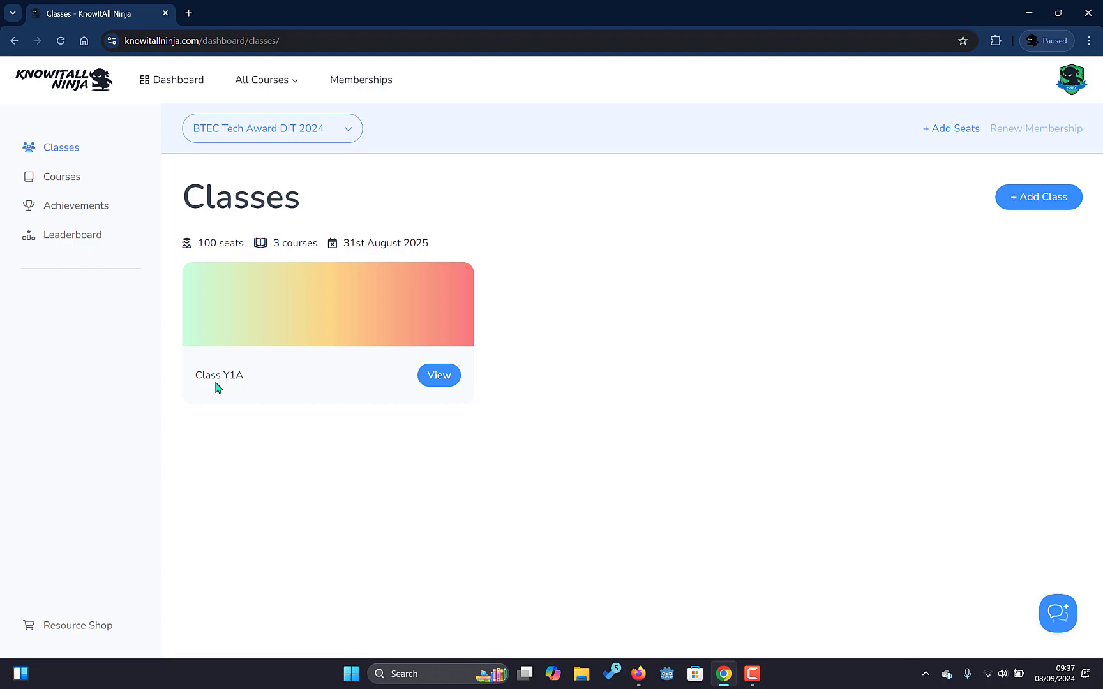
{"action": "mouse_move", "coordinate": [237, 476]}
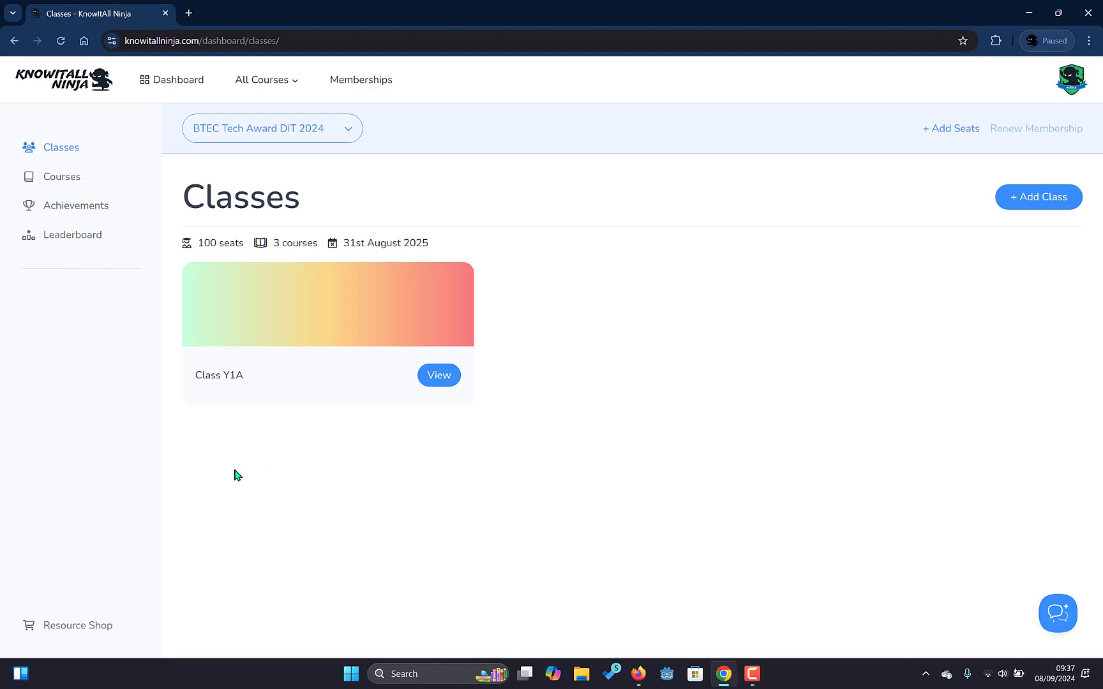
{"action": "mouse_move", "coordinate": [662, 452]}
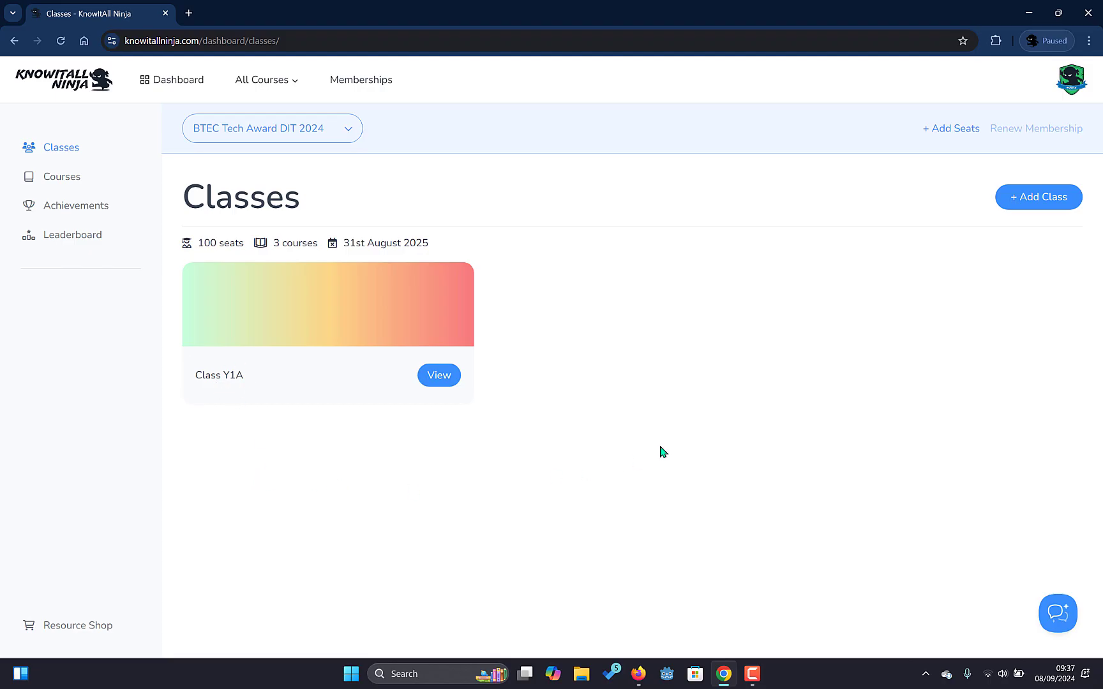
{"action": "mouse_move", "coordinate": [677, 416]}
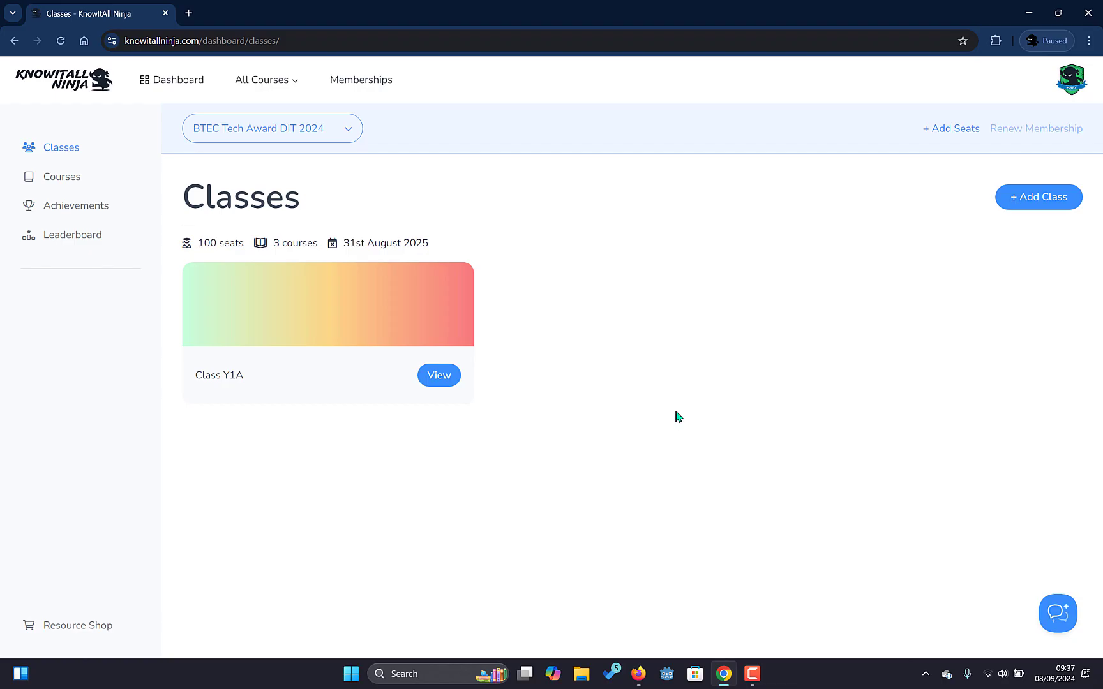
{"action": "mouse_move", "coordinate": [604, 283]}
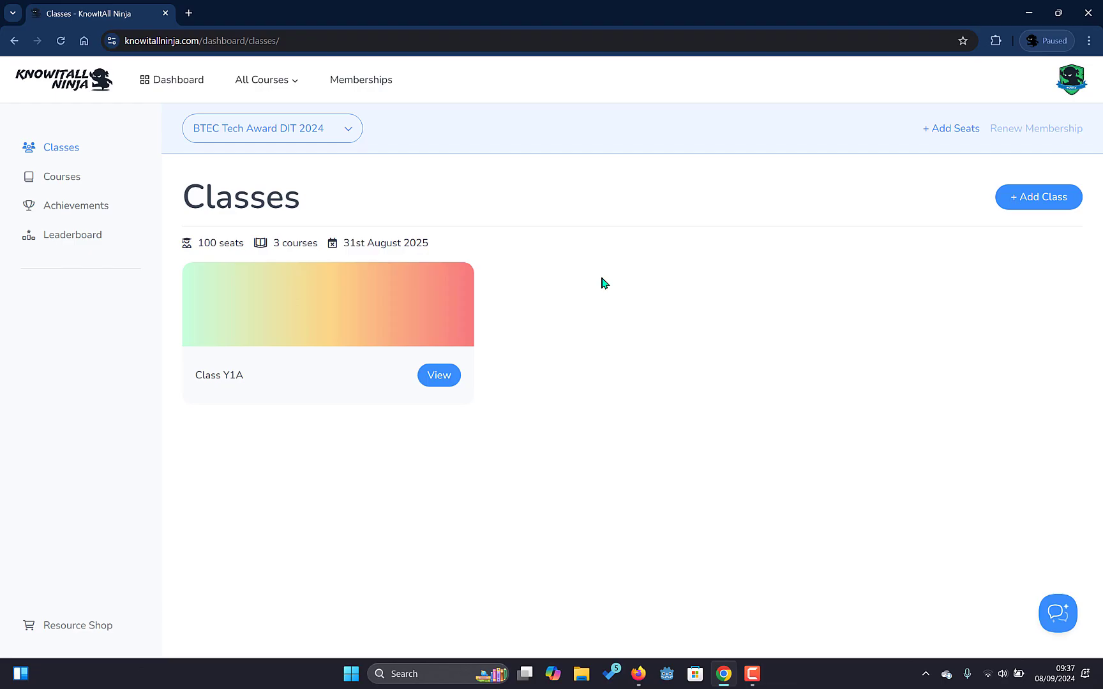
{"action": "mouse_move", "coordinate": [291, 251]}
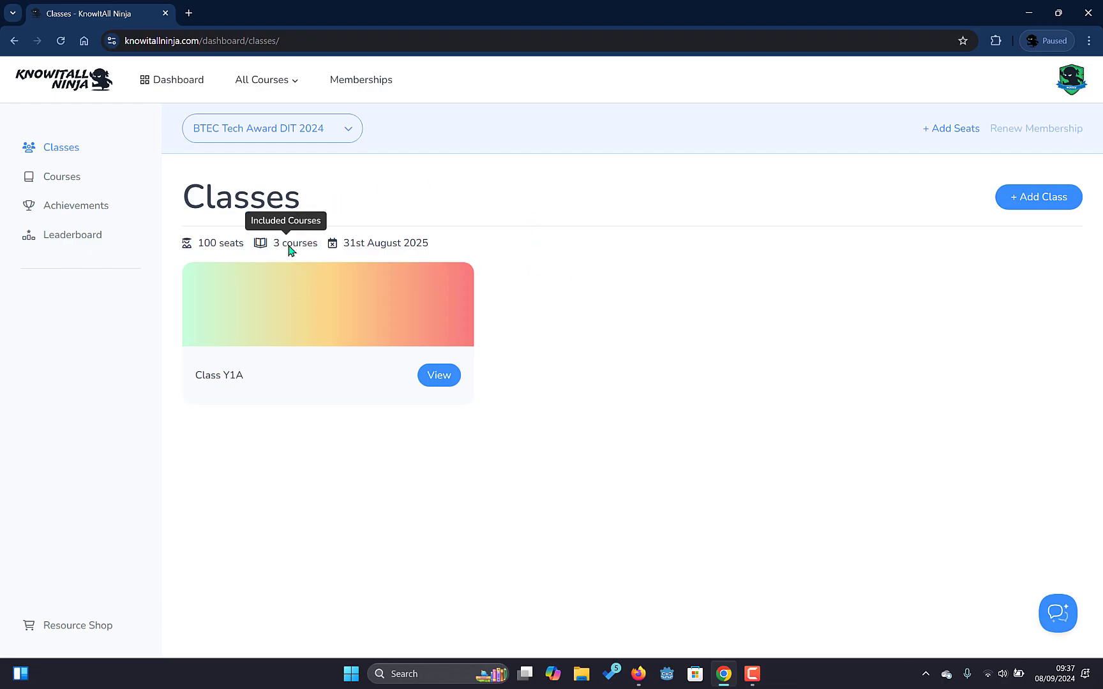
{"action": "mouse_move", "coordinate": [294, 274]}
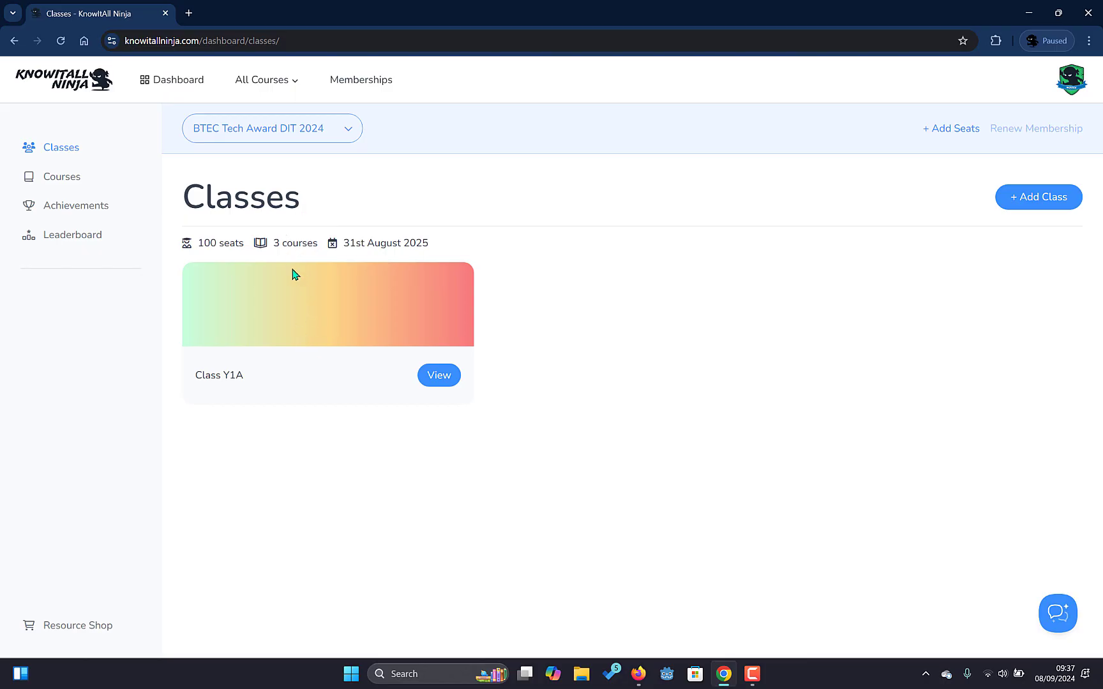
{"action": "mouse_move", "coordinate": [290, 250]}
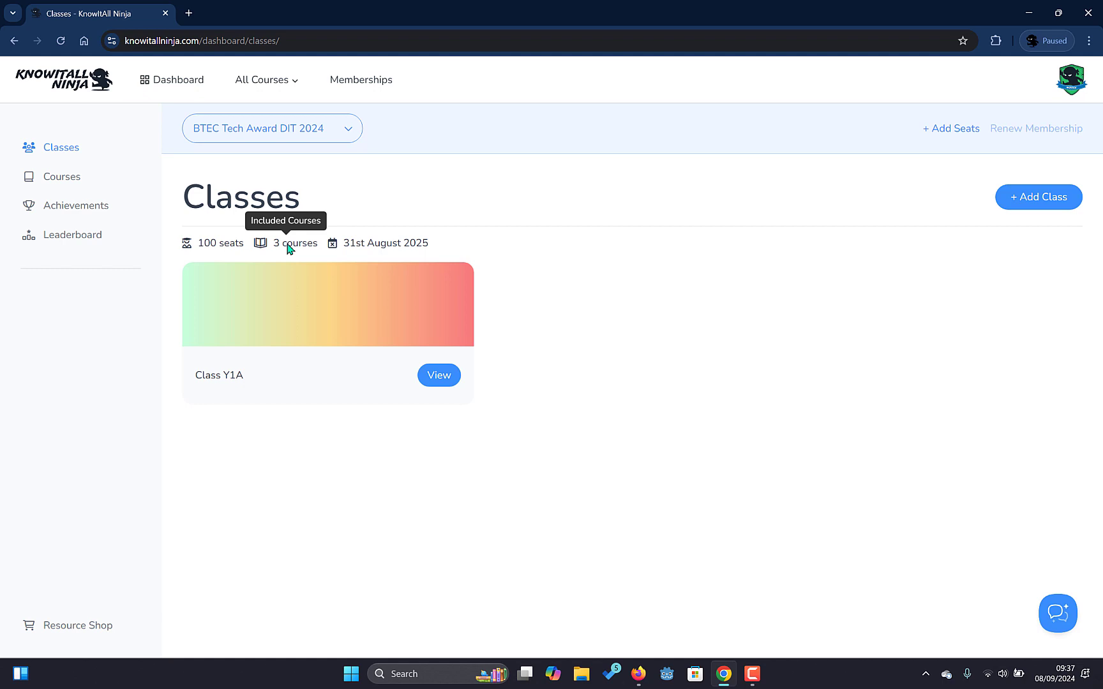
{"action": "mouse_move", "coordinate": [289, 247]}
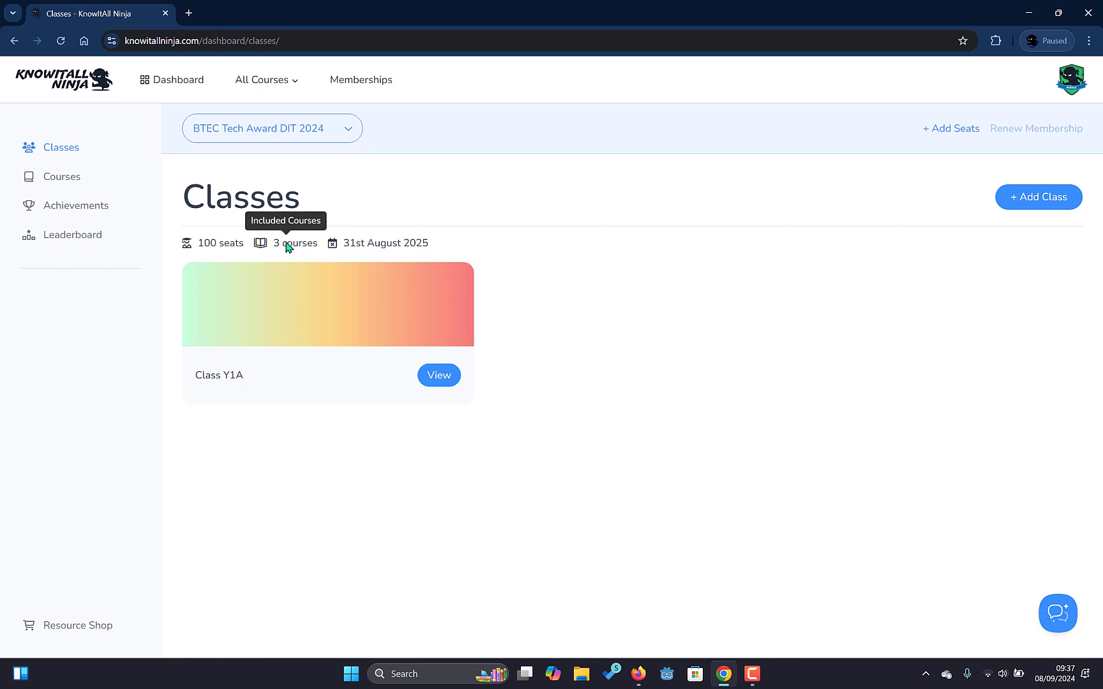
{"action": "mouse_move", "coordinate": [395, 246]}
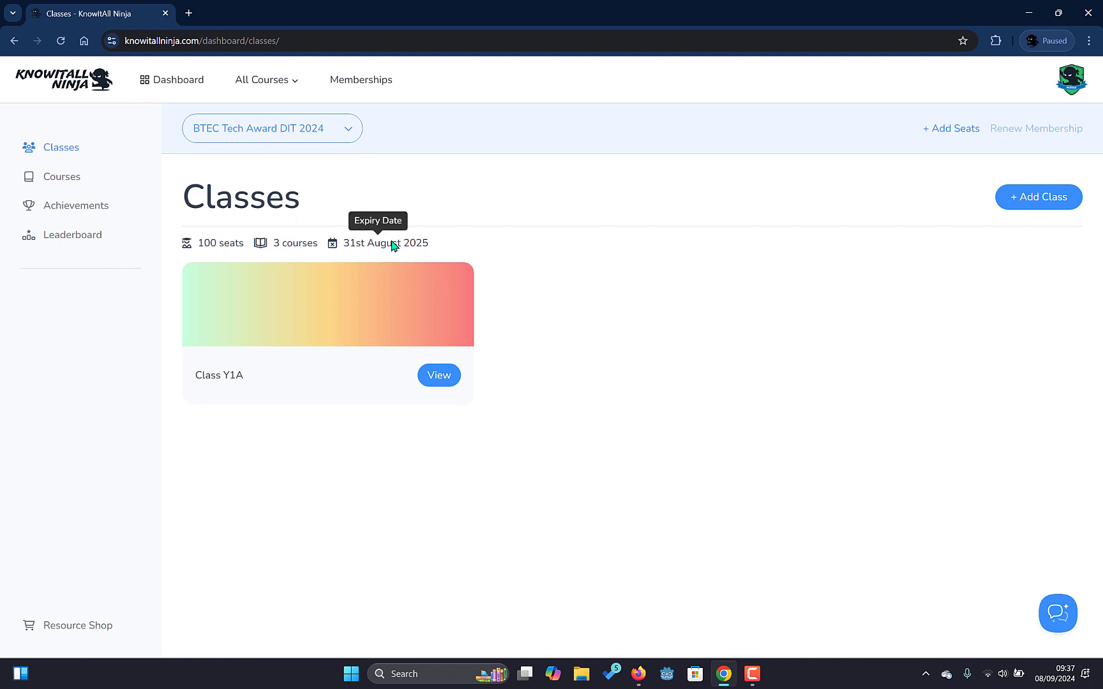
{"action": "mouse_move", "coordinate": [737, 291]}
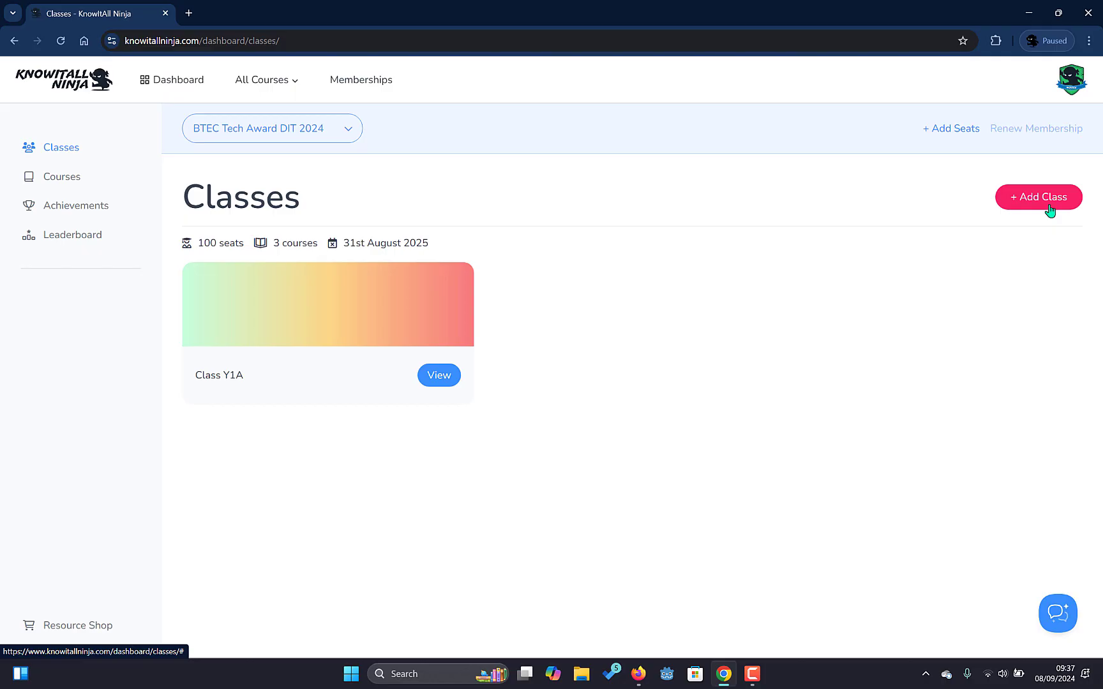
{"action": "mouse_move", "coordinate": [439, 375]}
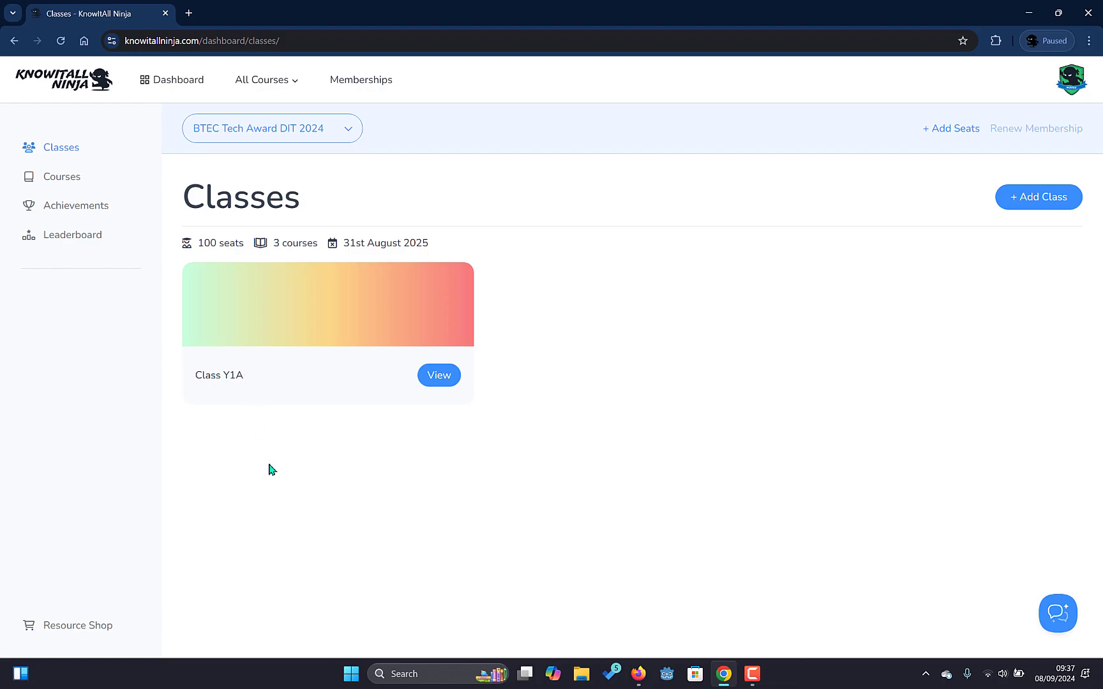
{"action": "mouse_move", "coordinate": [484, 480]}
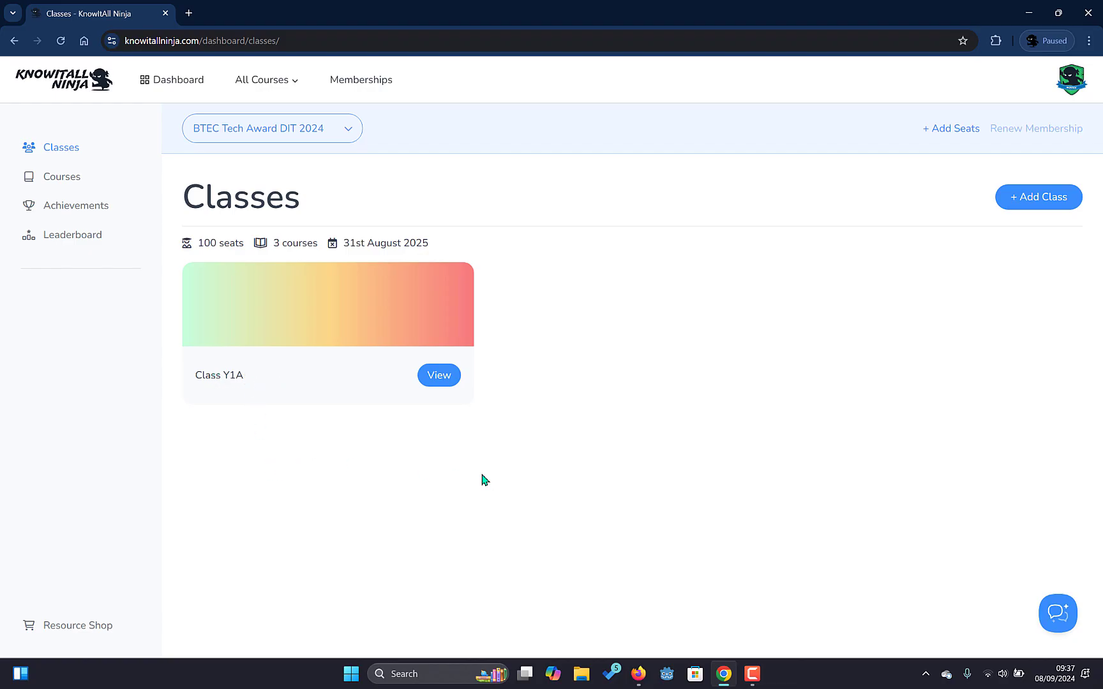
{"action": "mouse_move", "coordinate": [683, 470]}
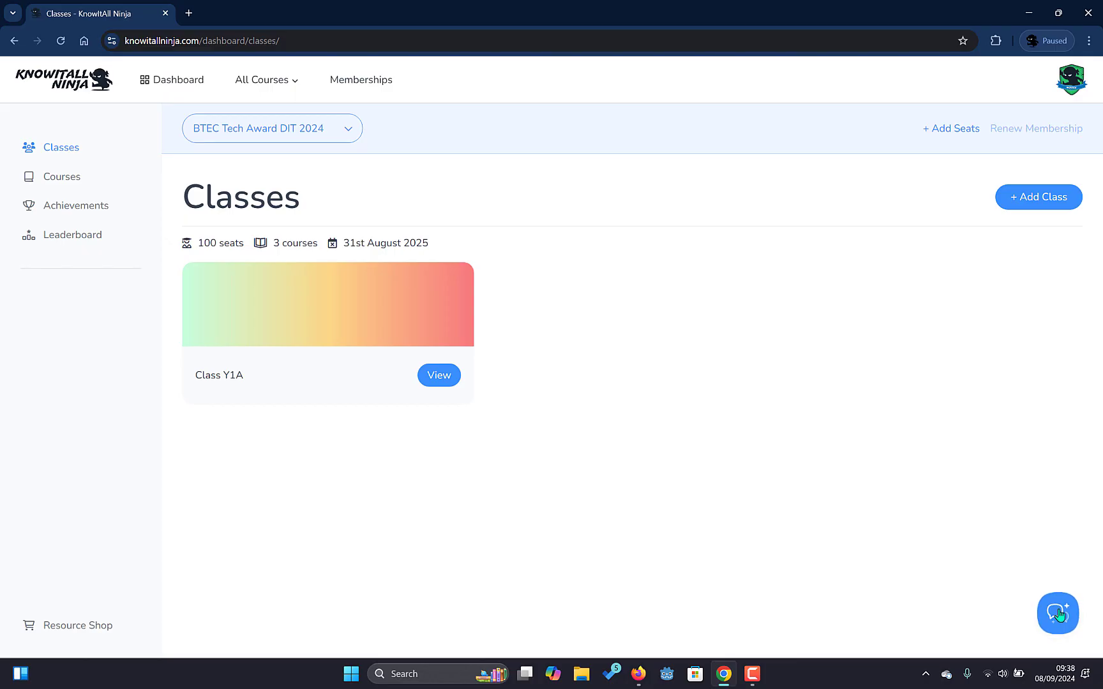
{"action": "left_click", "coordinate": [1057, 613]}
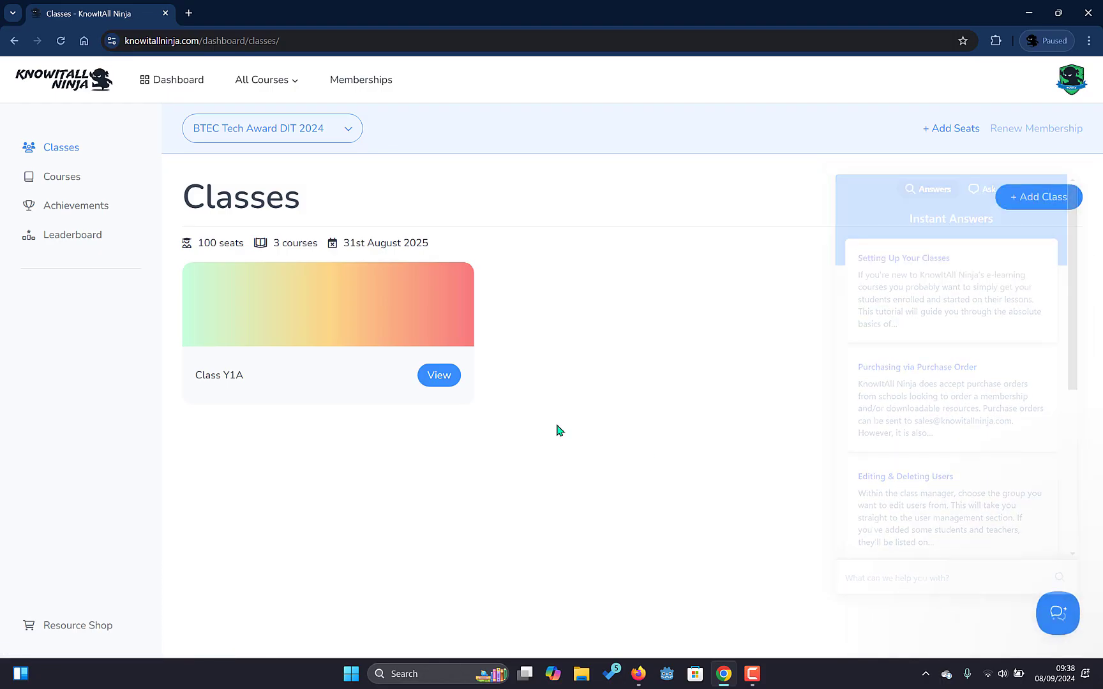
{"action": "left_click", "coordinate": [1057, 613]}
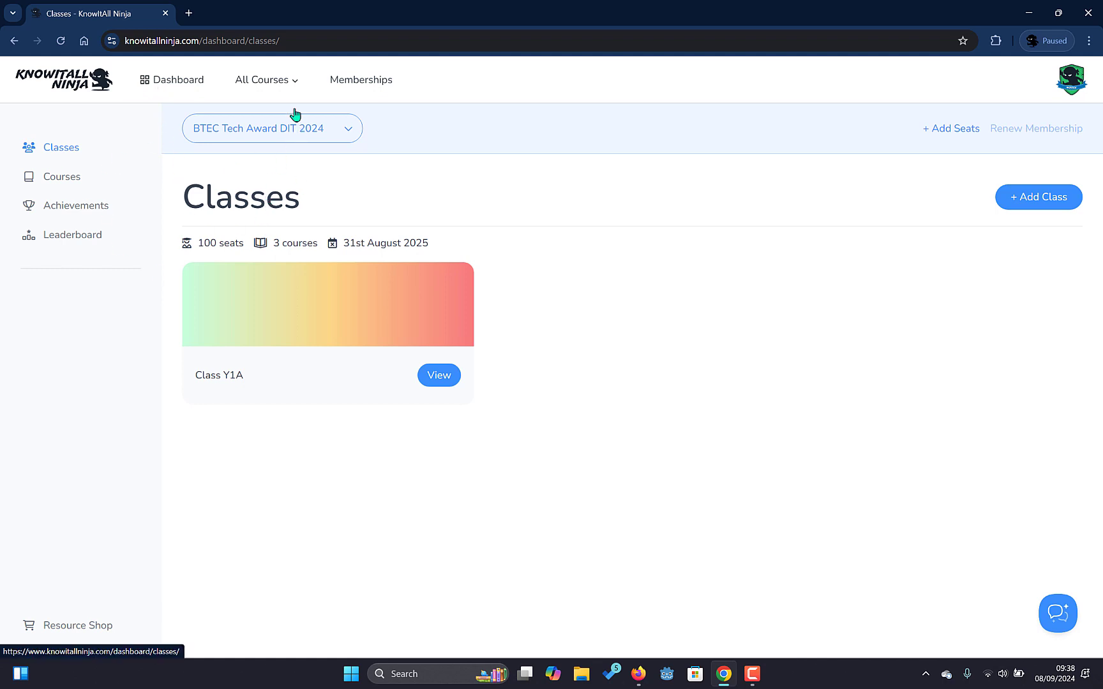
{"action": "left_click", "coordinate": [265, 80]}
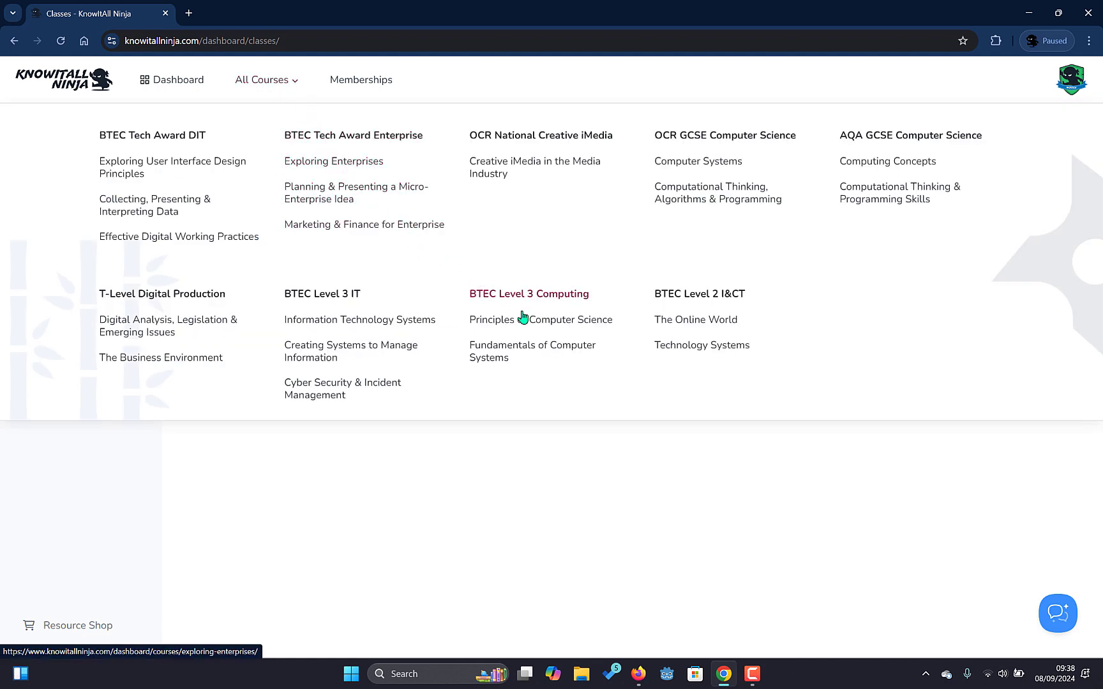
{"action": "left_click", "coordinate": [360, 80]}
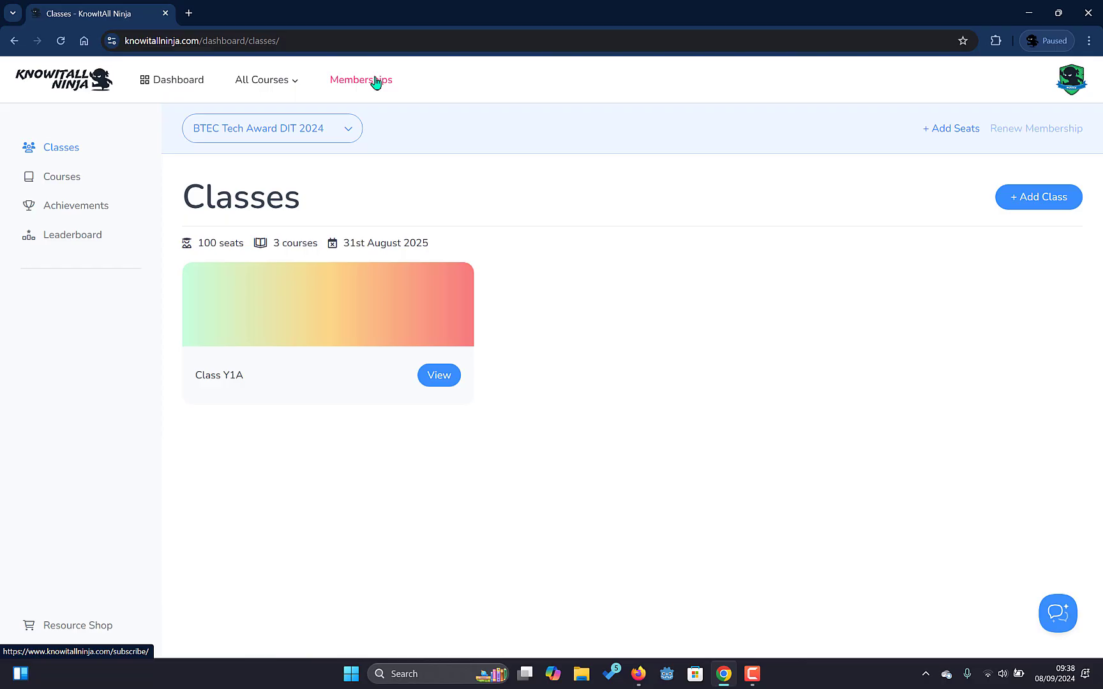
{"action": "mouse_move", "coordinate": [373, 80]}
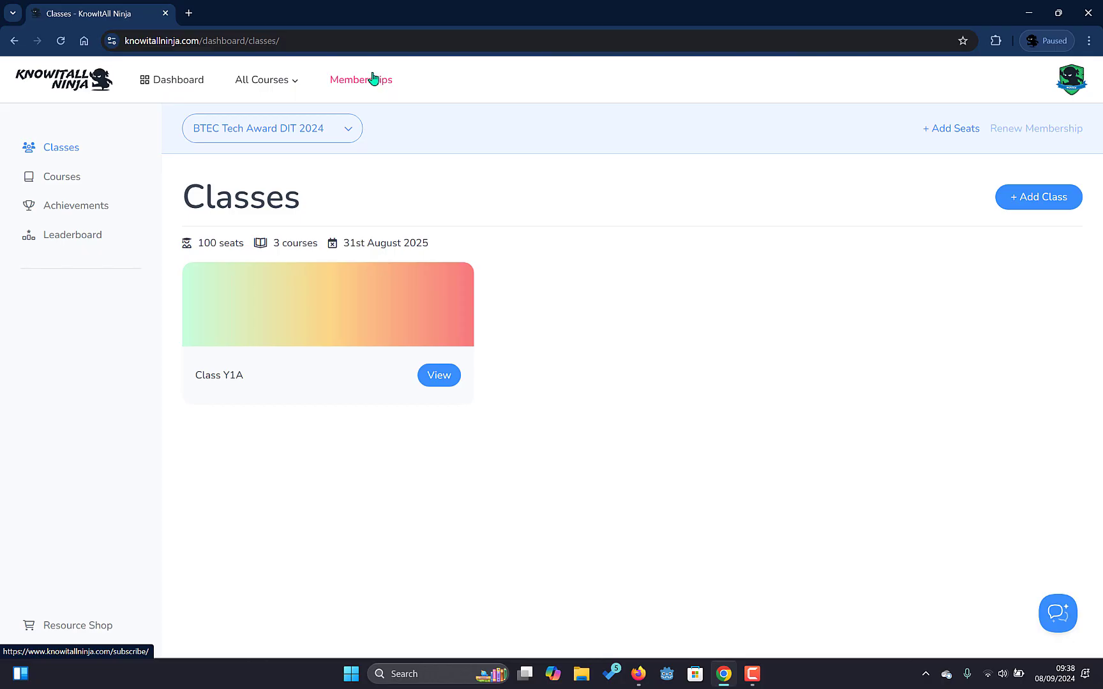
{"action": "left_click", "coordinate": [1072, 78]}
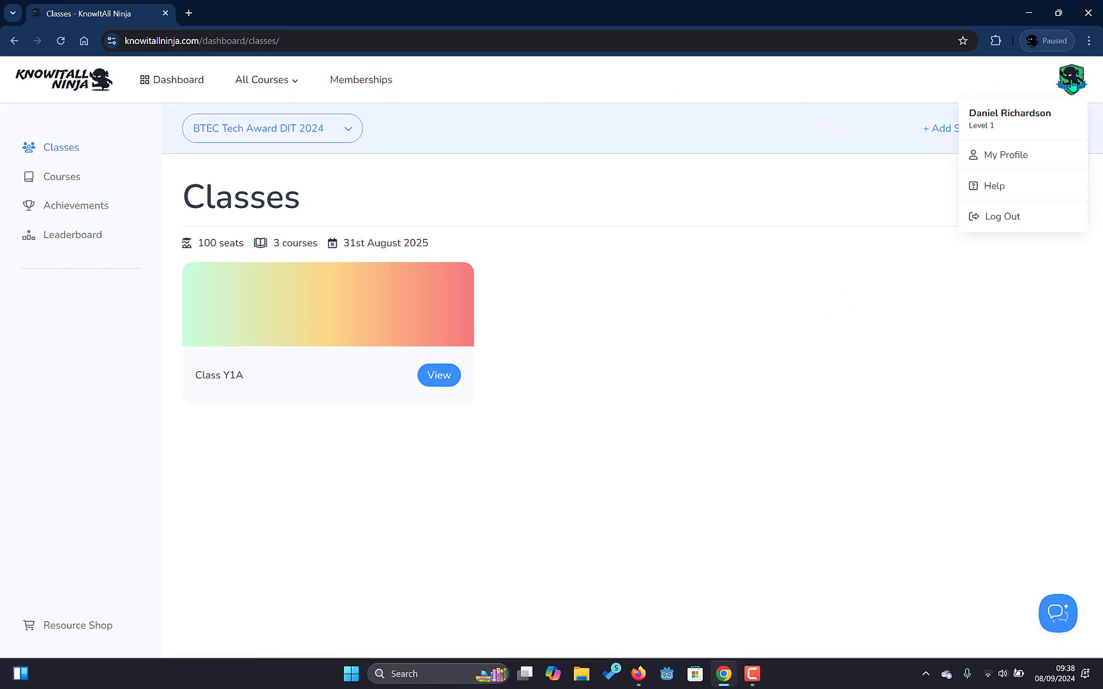
{"action": "mouse_move", "coordinate": [1008, 155]}
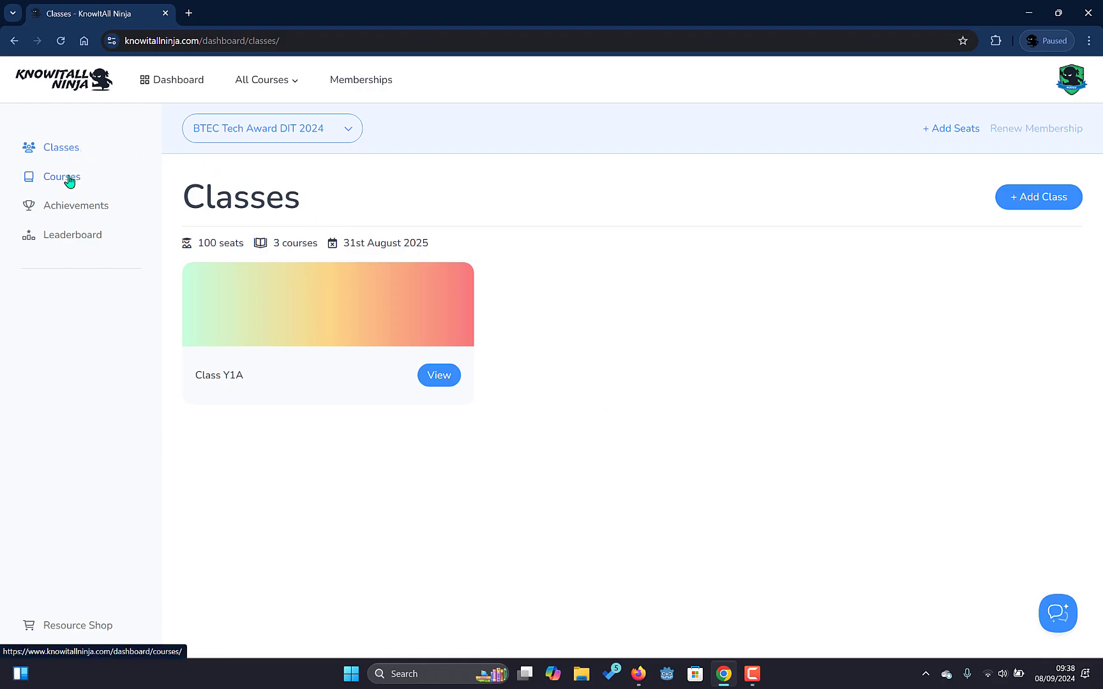
{"action": "mouse_move", "coordinate": [75, 206]}
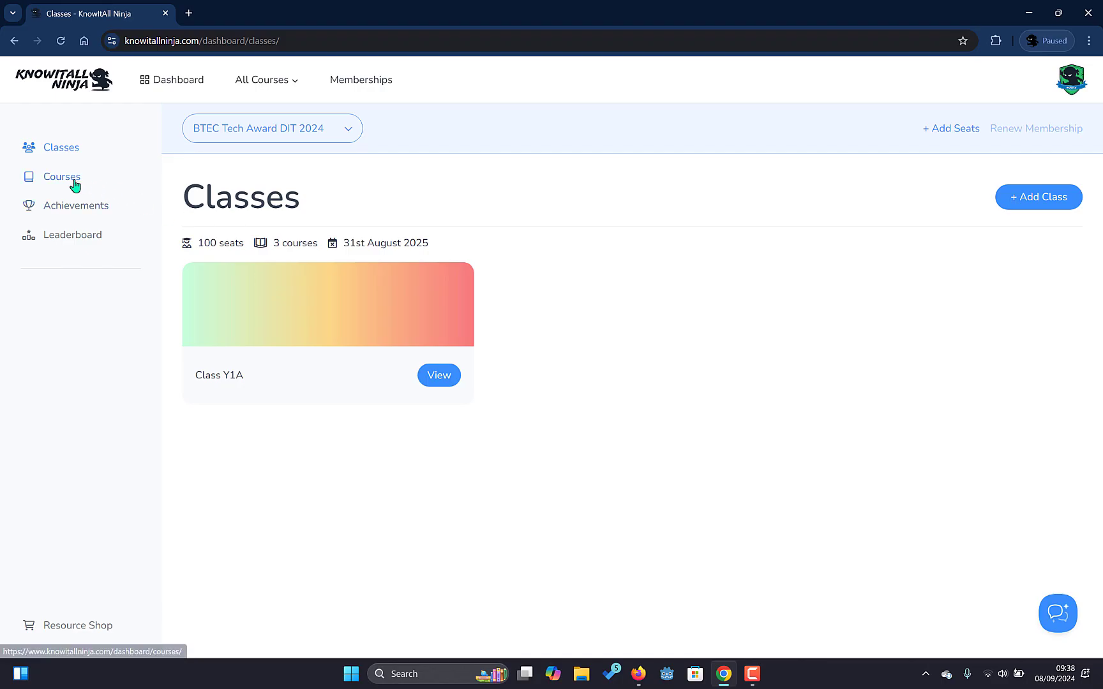
{"action": "mouse_move", "coordinate": [69, 180]}
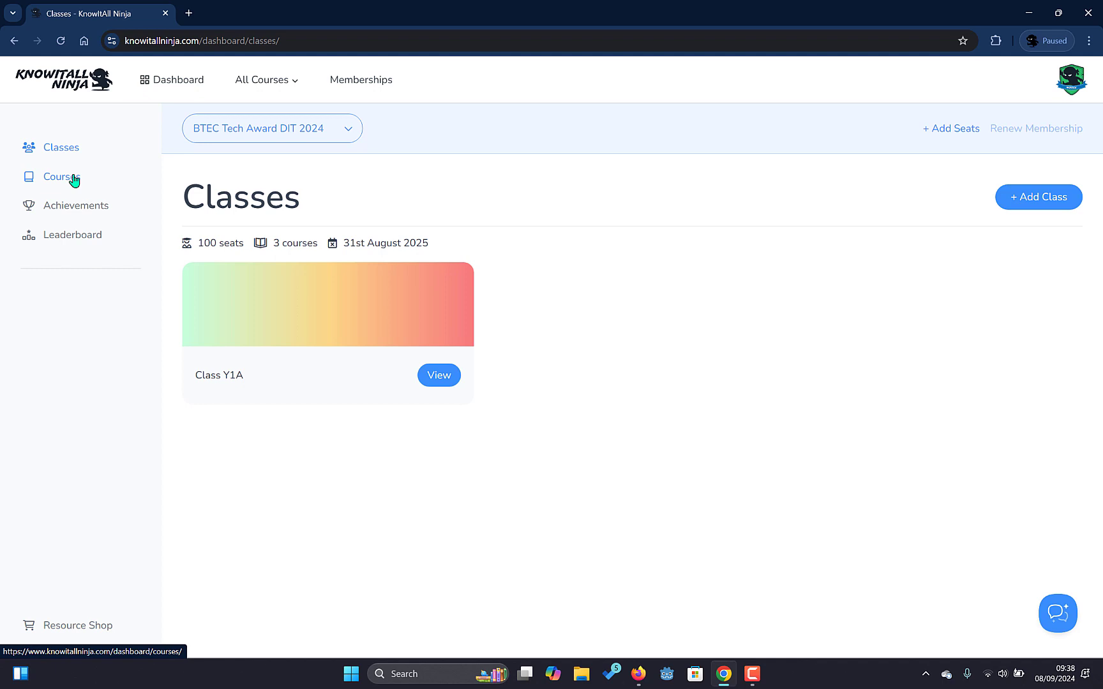
{"action": "mouse_move", "coordinate": [75, 206]}
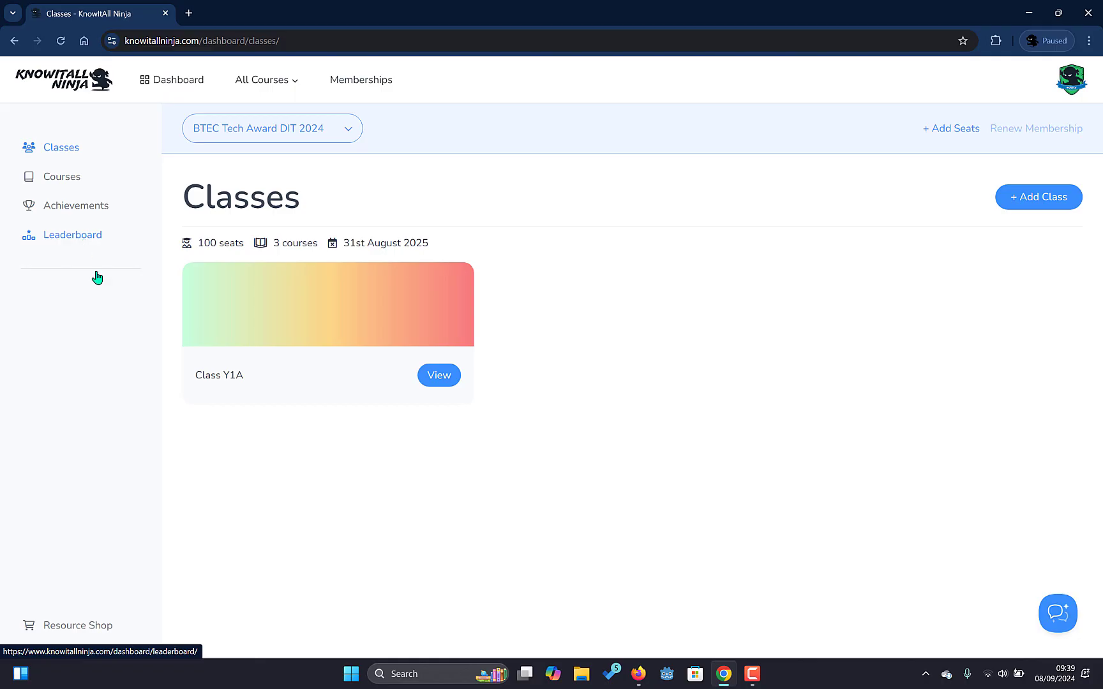
{"action": "mouse_move", "coordinate": [154, 630]}
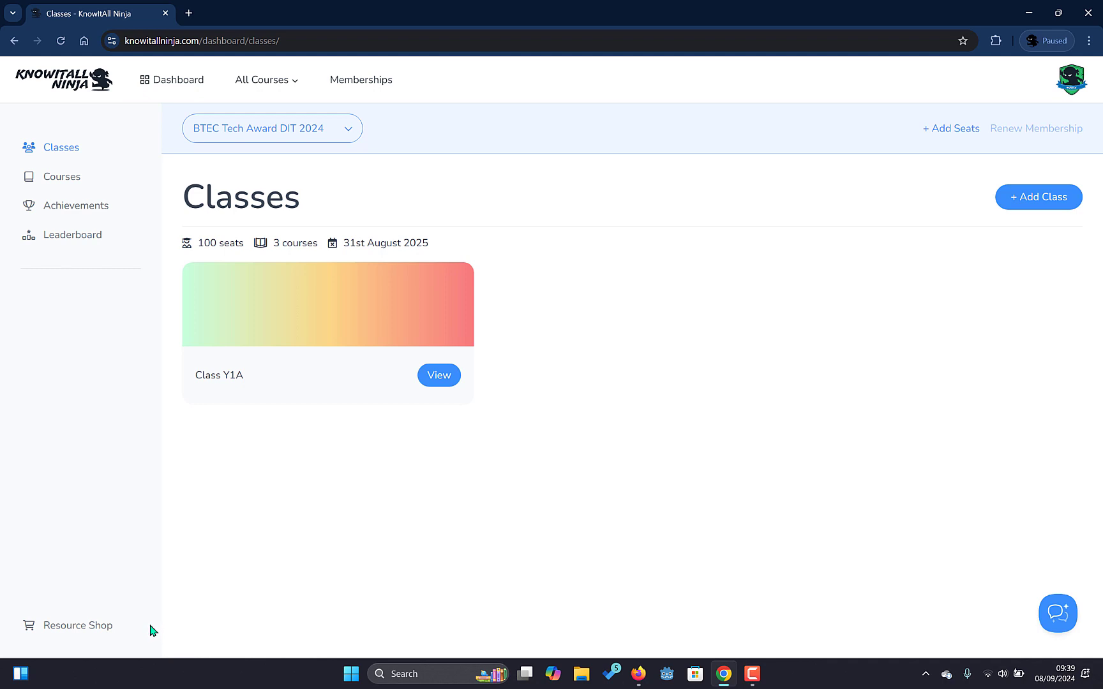
{"action": "mouse_move", "coordinate": [345, 571]}
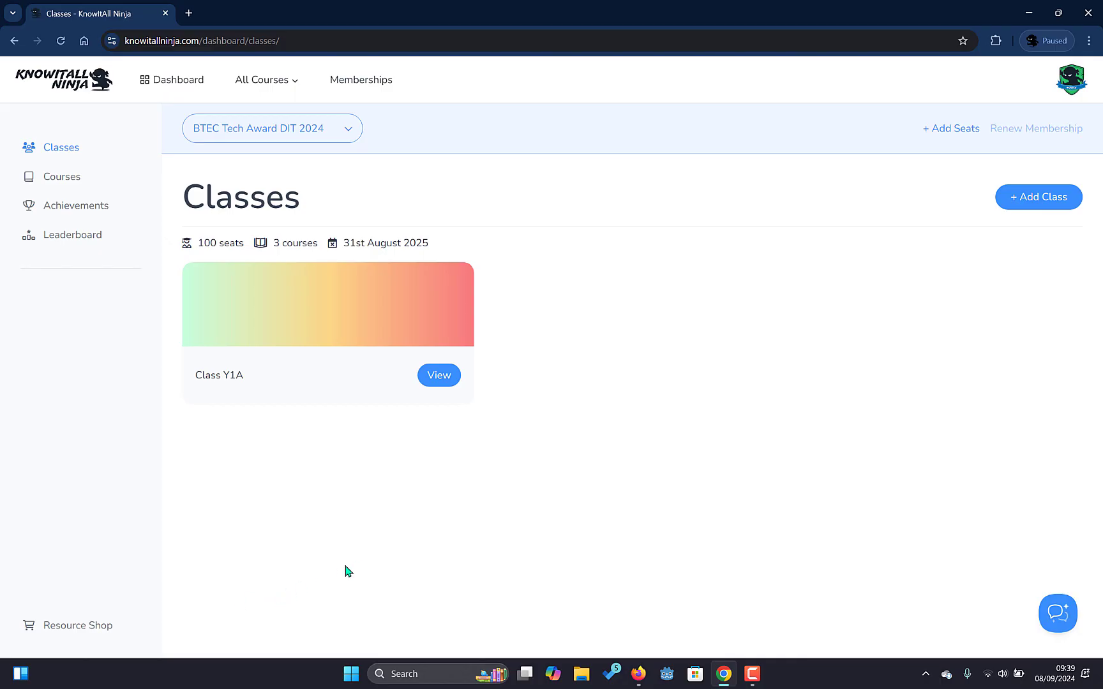
{"action": "mouse_move", "coordinate": [769, 468]}
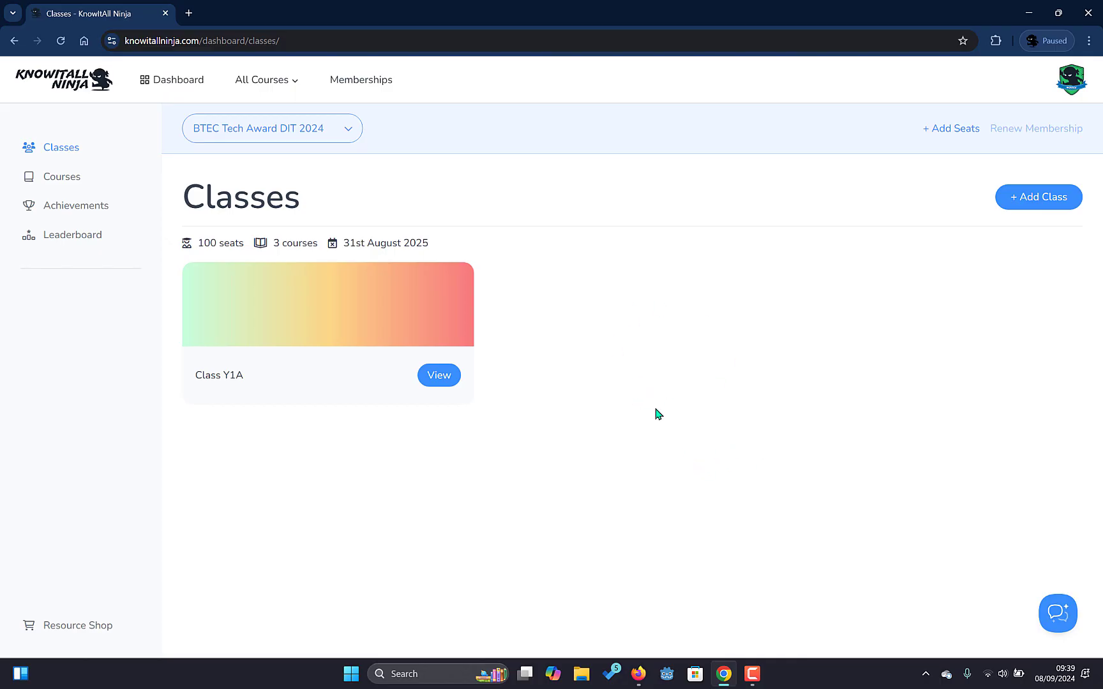
{"action": "mouse_move", "coordinate": [999, 278]}
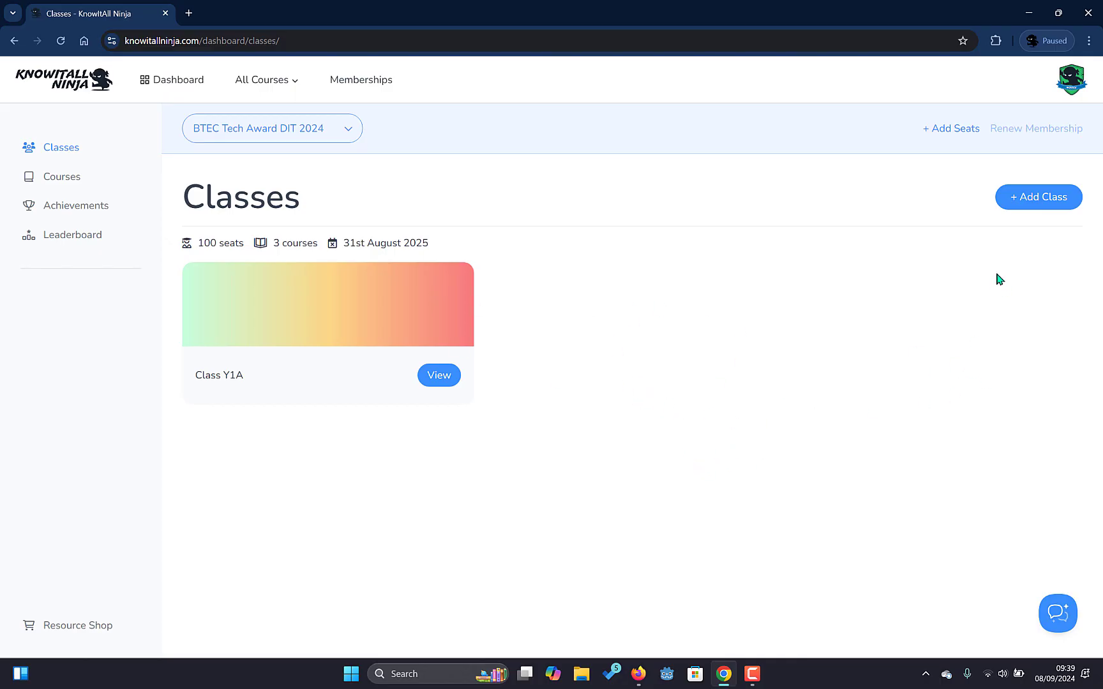
{"action": "mouse_move", "coordinate": [1038, 197]}
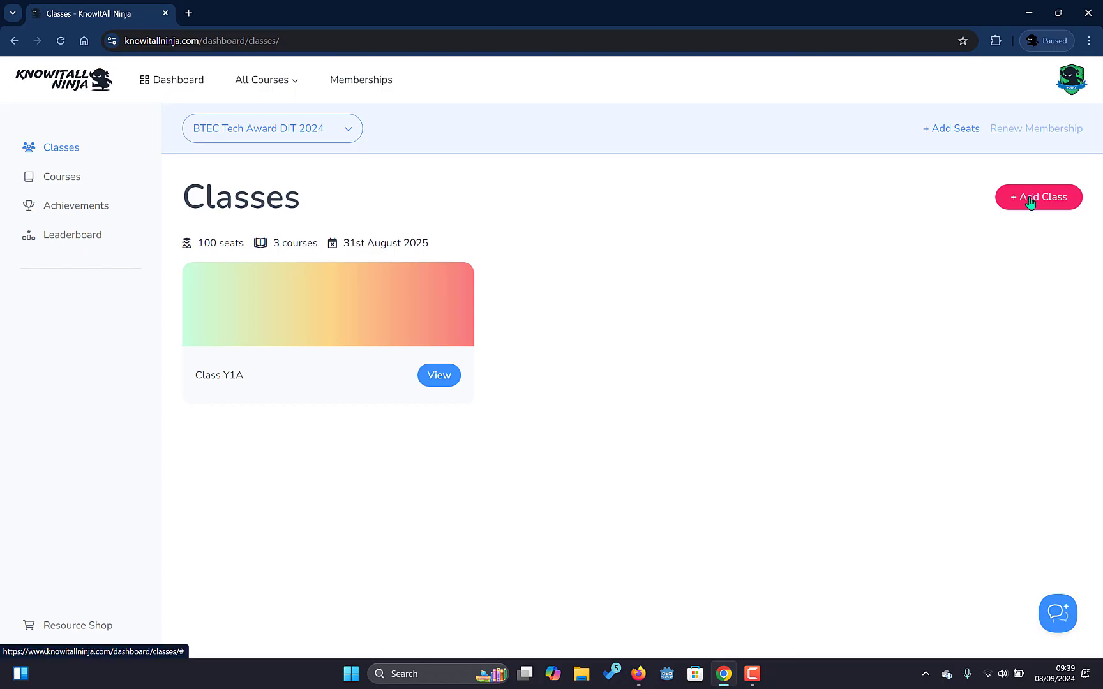
Step: Open the Add Class dialog, check the empty Existing Class list, and return to New Class
{"action": "left_click", "coordinate": [1038, 197]}
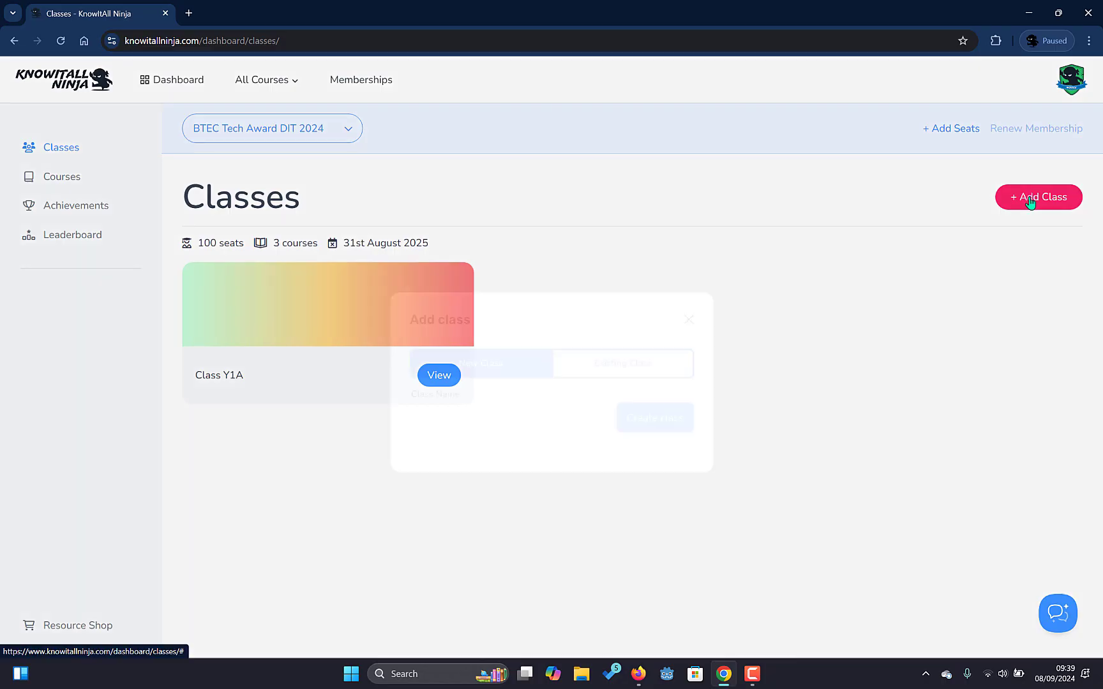
{"action": "left_click", "coordinate": [1037, 197]}
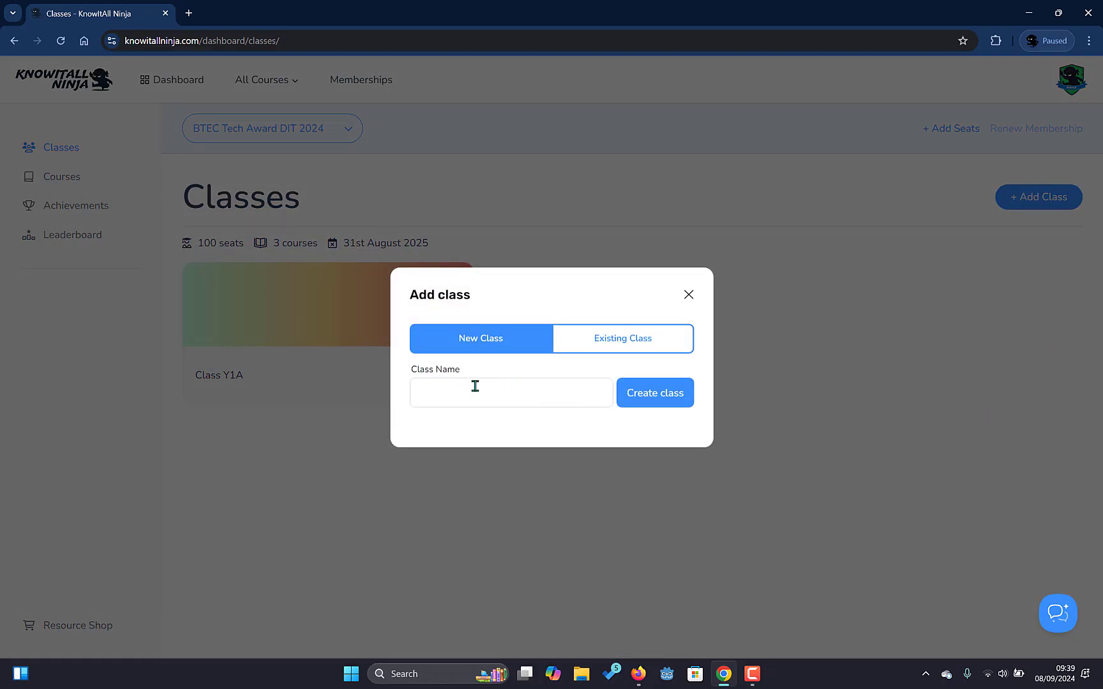
{"action": "mouse_move", "coordinate": [622, 339]}
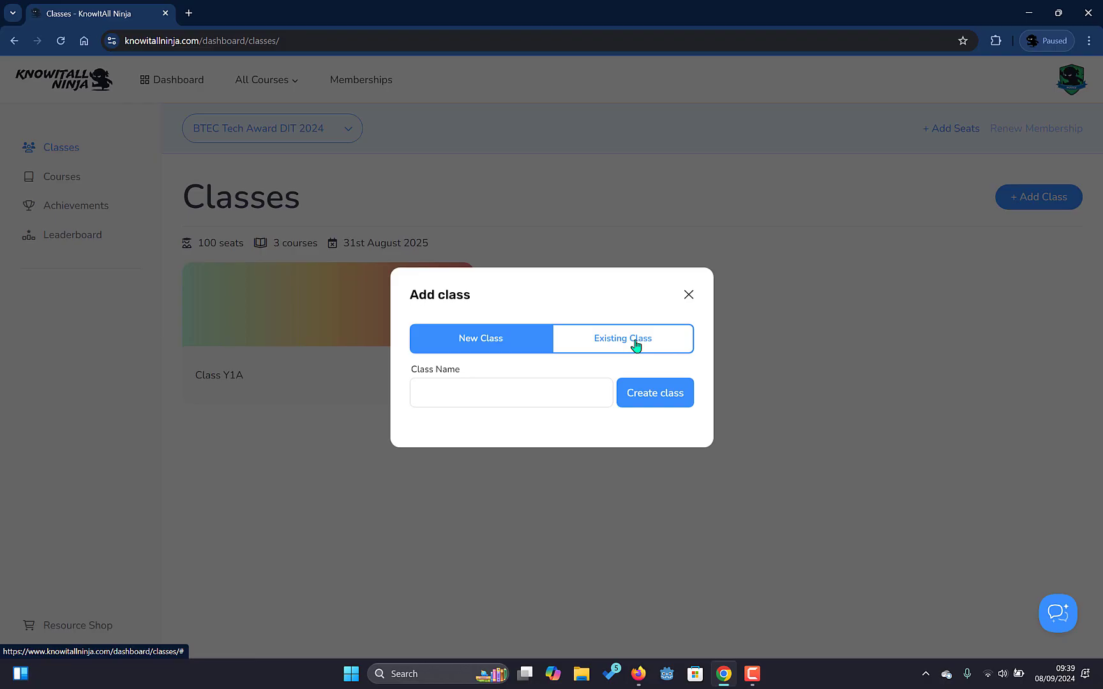
{"action": "left_click", "coordinate": [622, 338]}
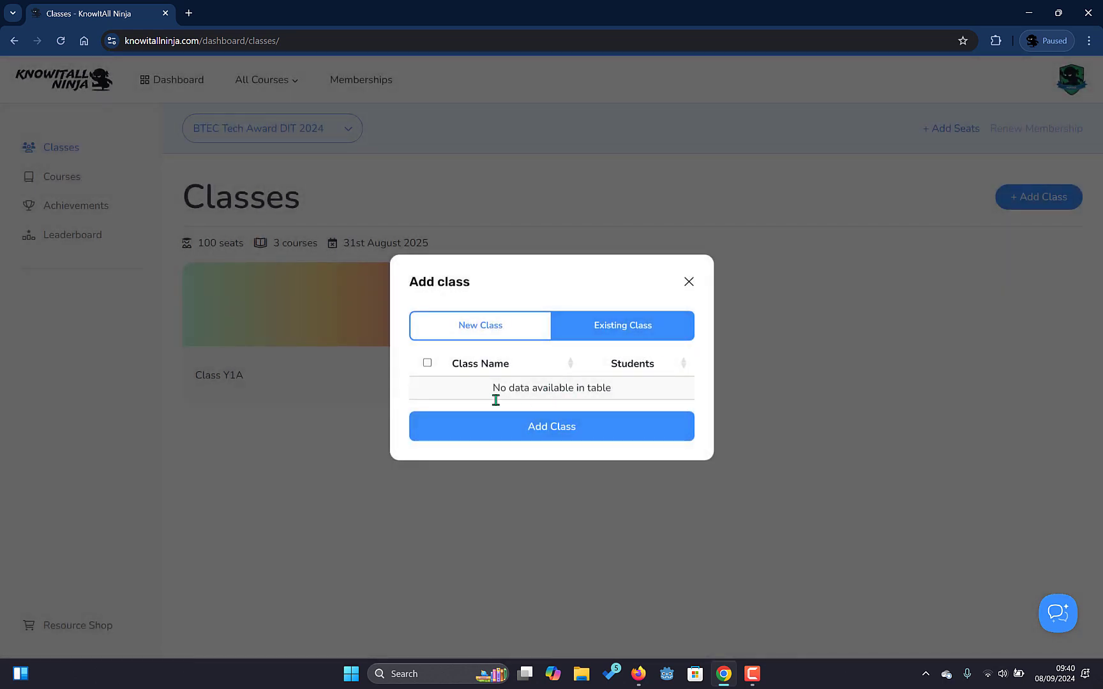
{"action": "mouse_move", "coordinate": [450, 380]}
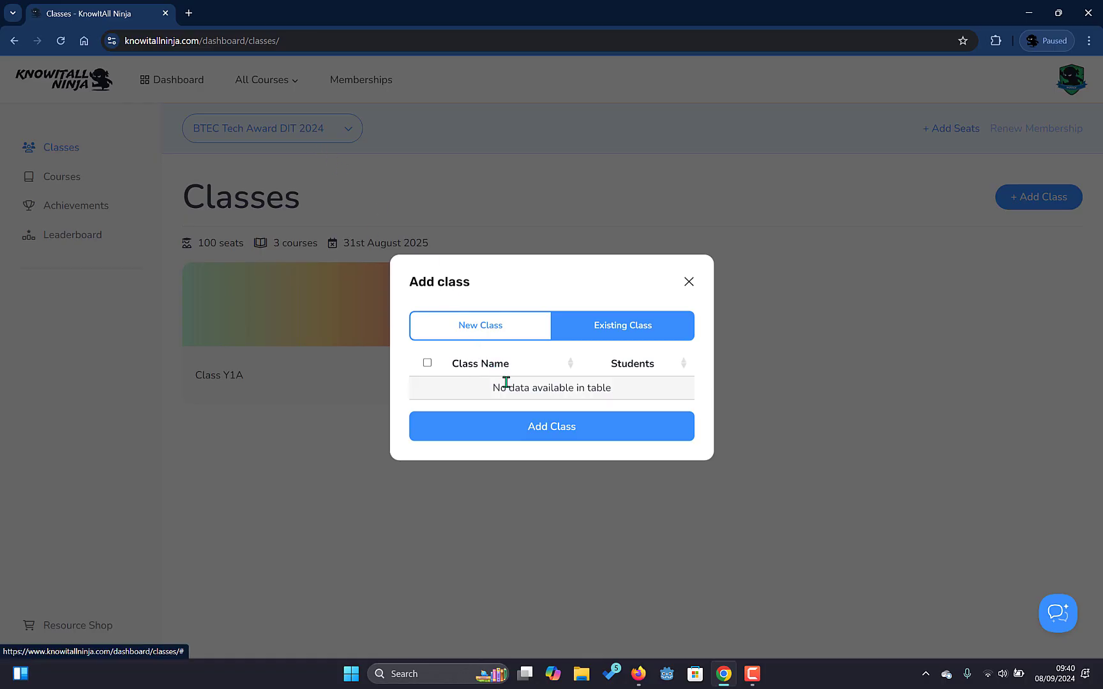
{"action": "mouse_move", "coordinate": [420, 393]}
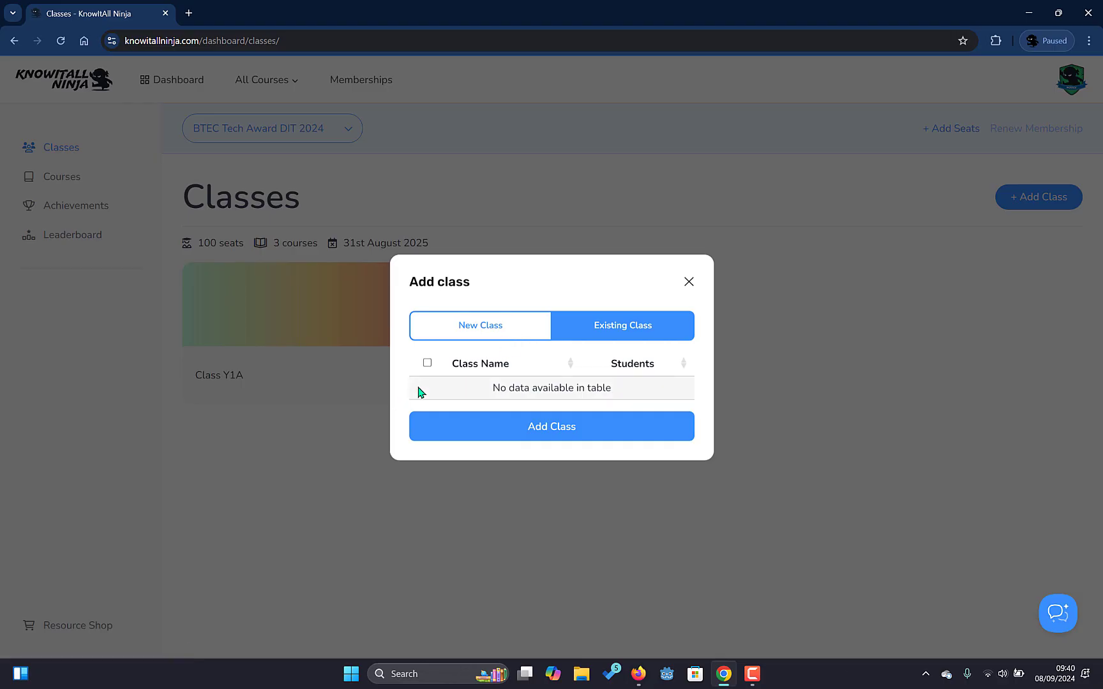
{"action": "left_click", "coordinate": [480, 325]}
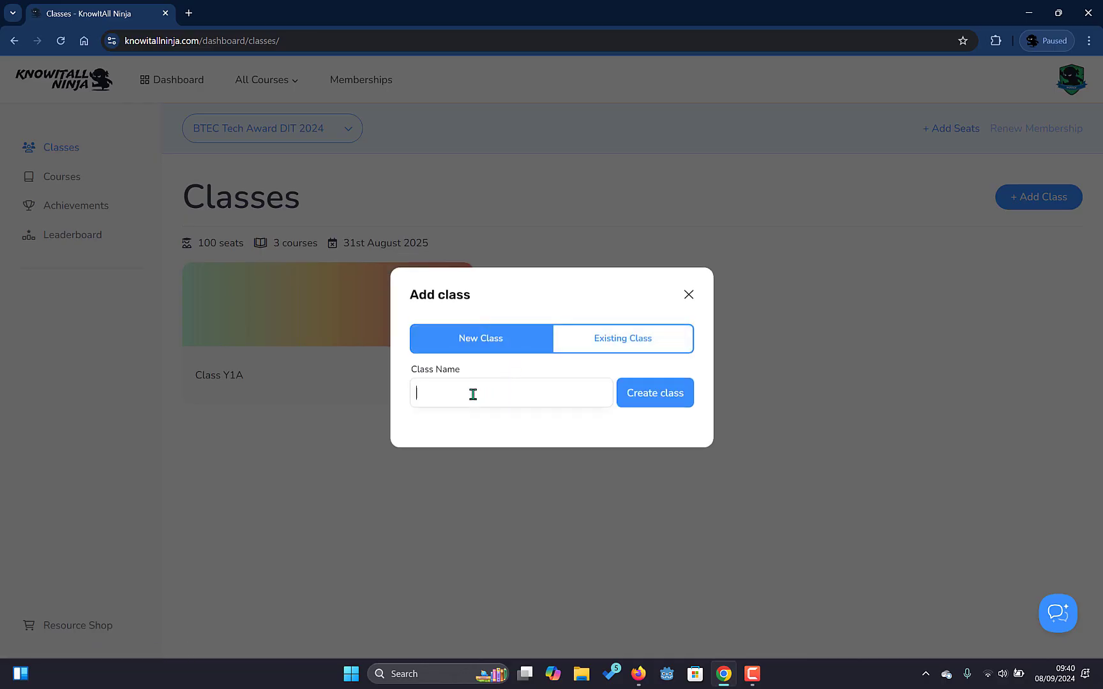
{"action": "type", "text": "Class"}
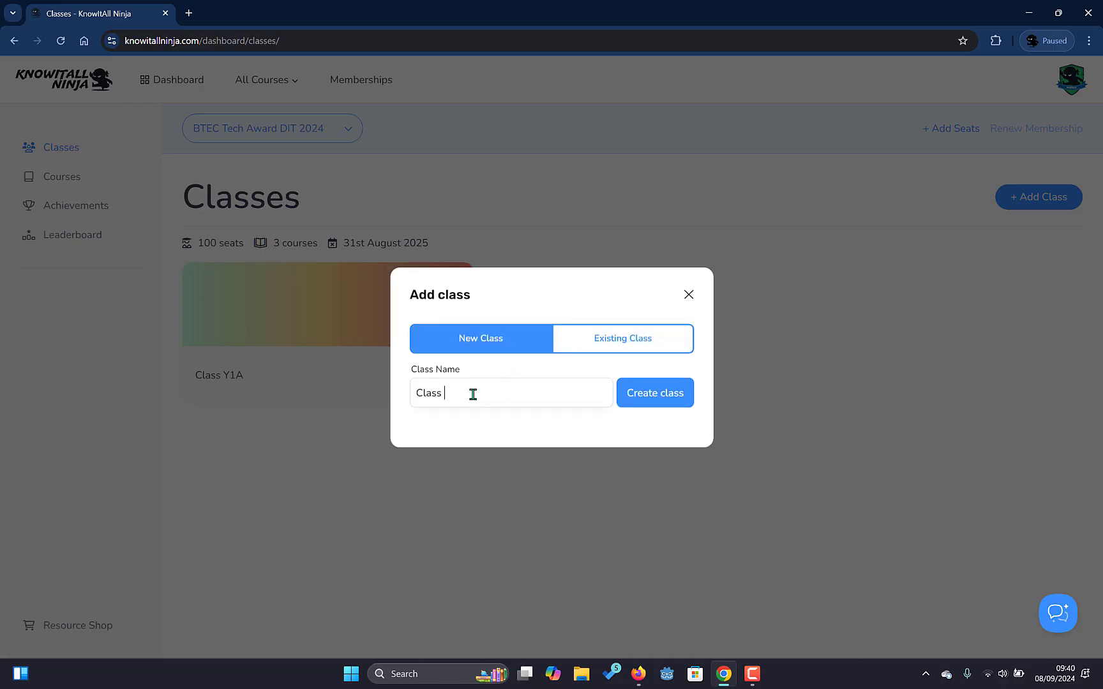
{"action": "type", "text": "Y1B"}
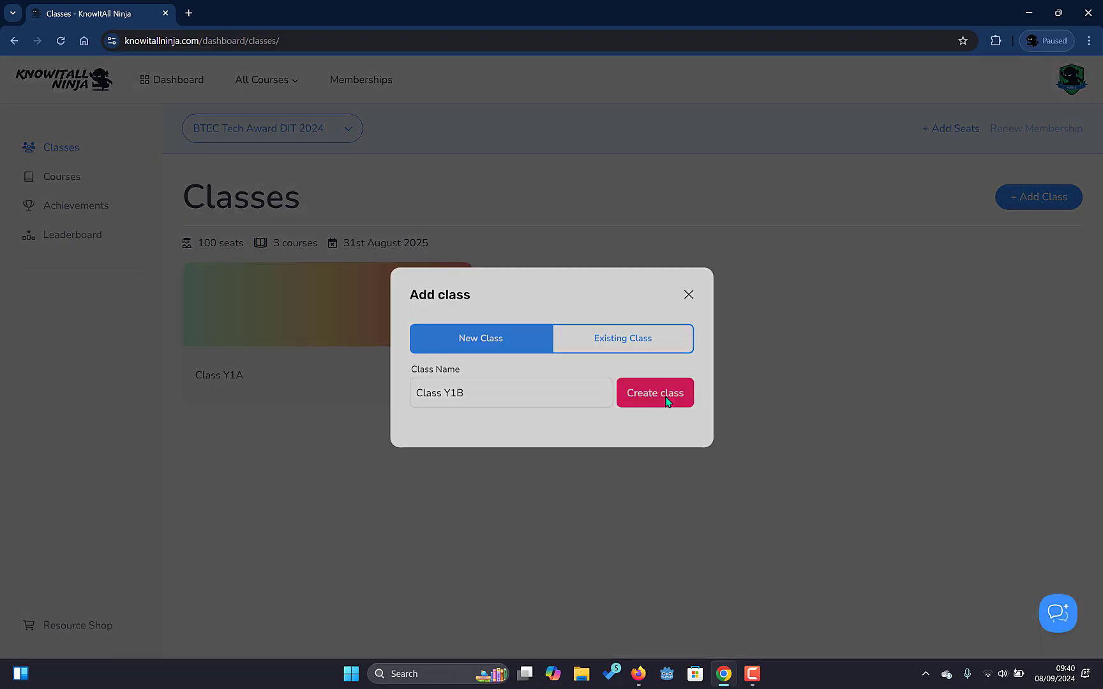
{"action": "left_click", "coordinate": [654, 392]}
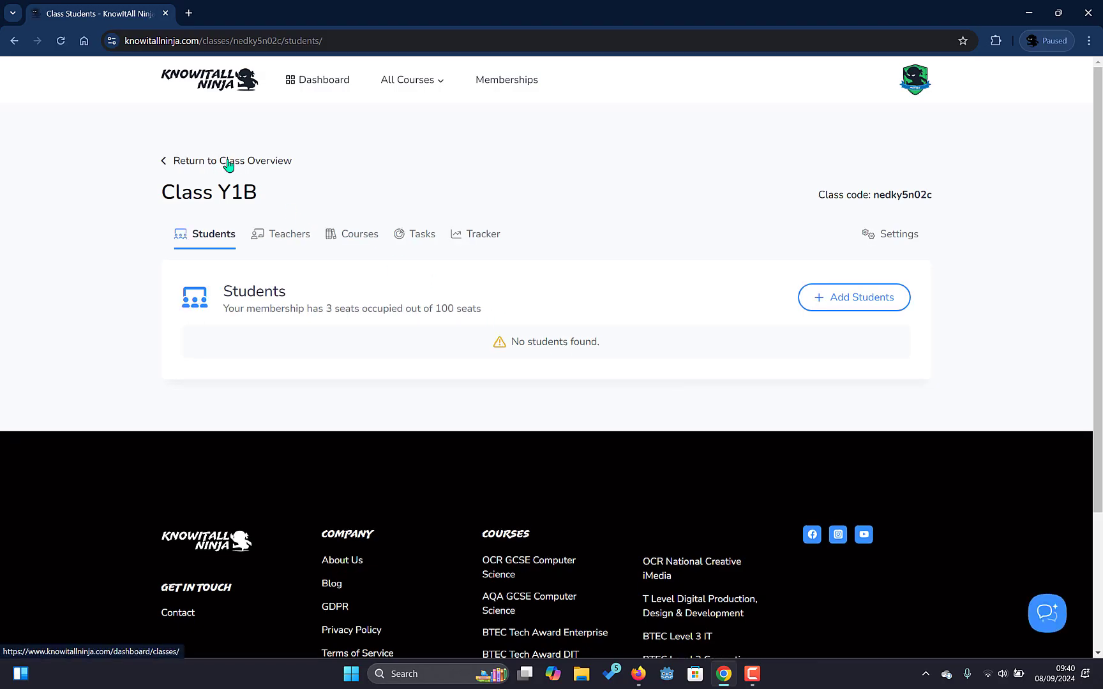
{"action": "left_click", "coordinate": [232, 160]}
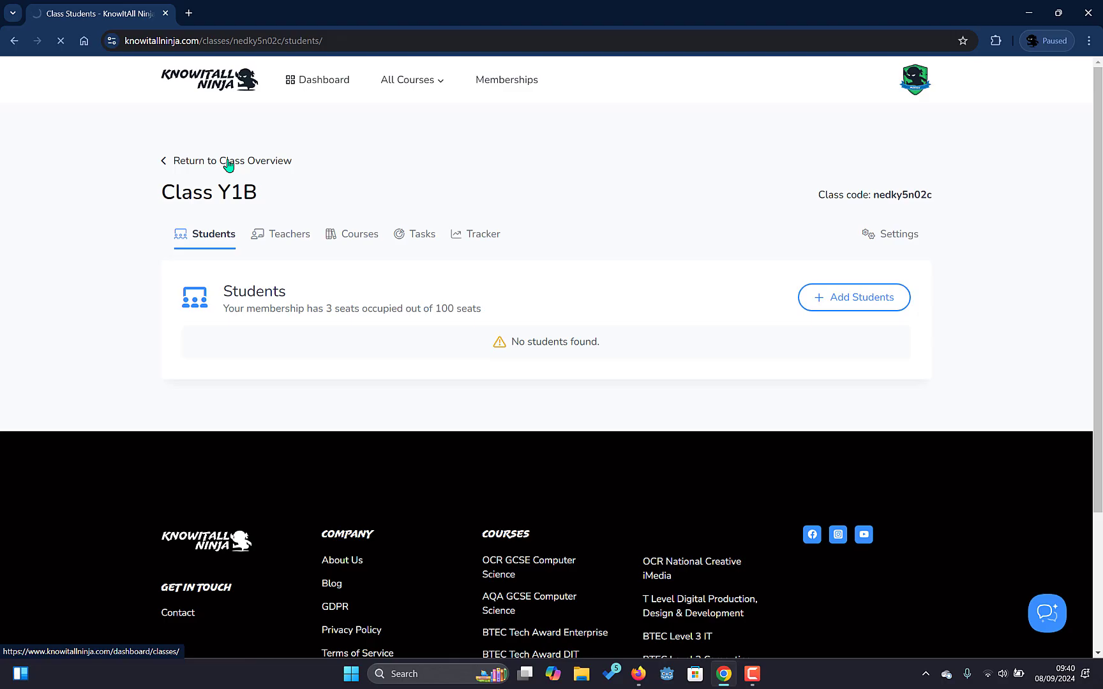
Step: Go back to the Classes dashboard showing the Class Y1A and Class Y1B cards
{"action": "left_click", "coordinate": [233, 160]}
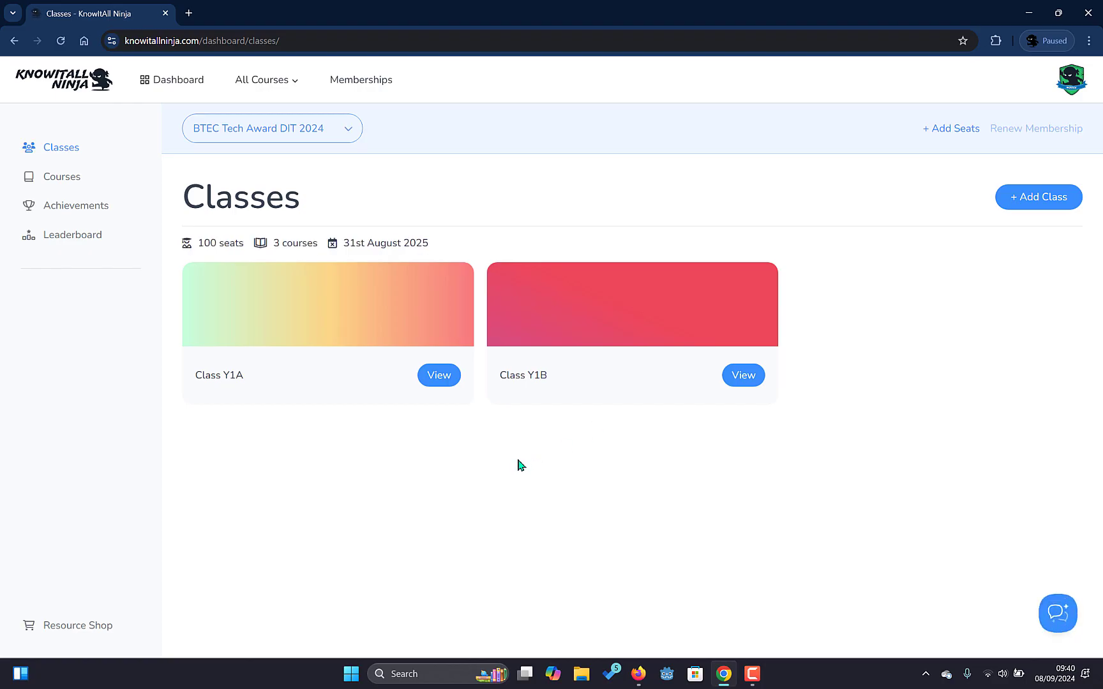
{"action": "mouse_move", "coordinate": [551, 477]}
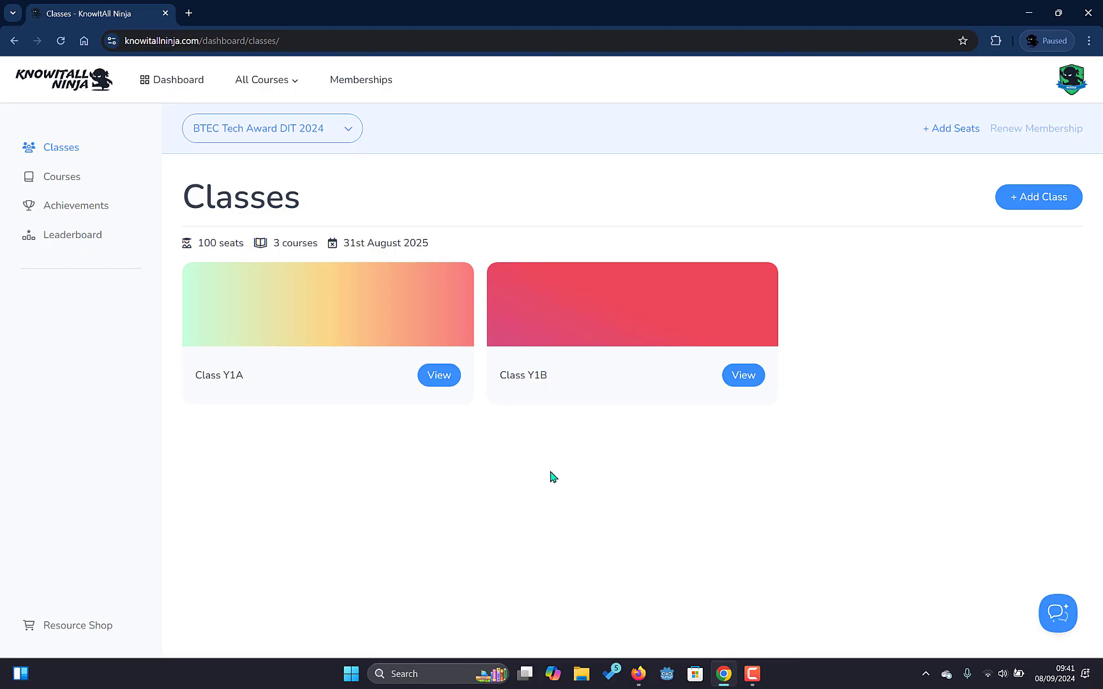